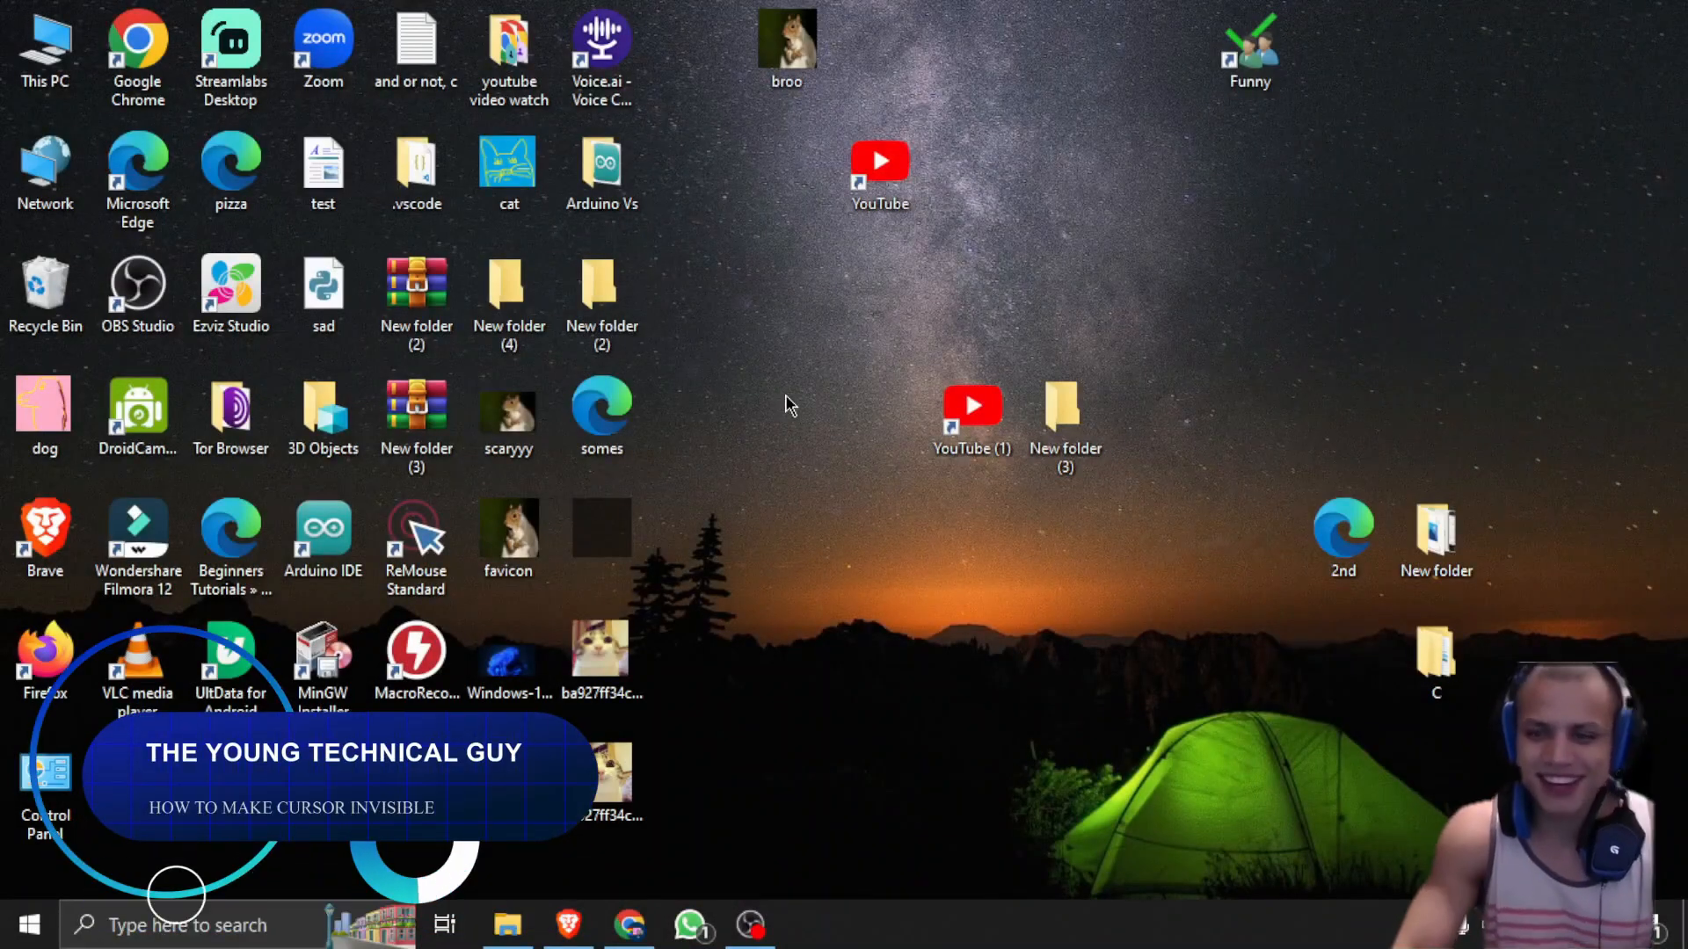
pyautogui.moveTo(856, 457)
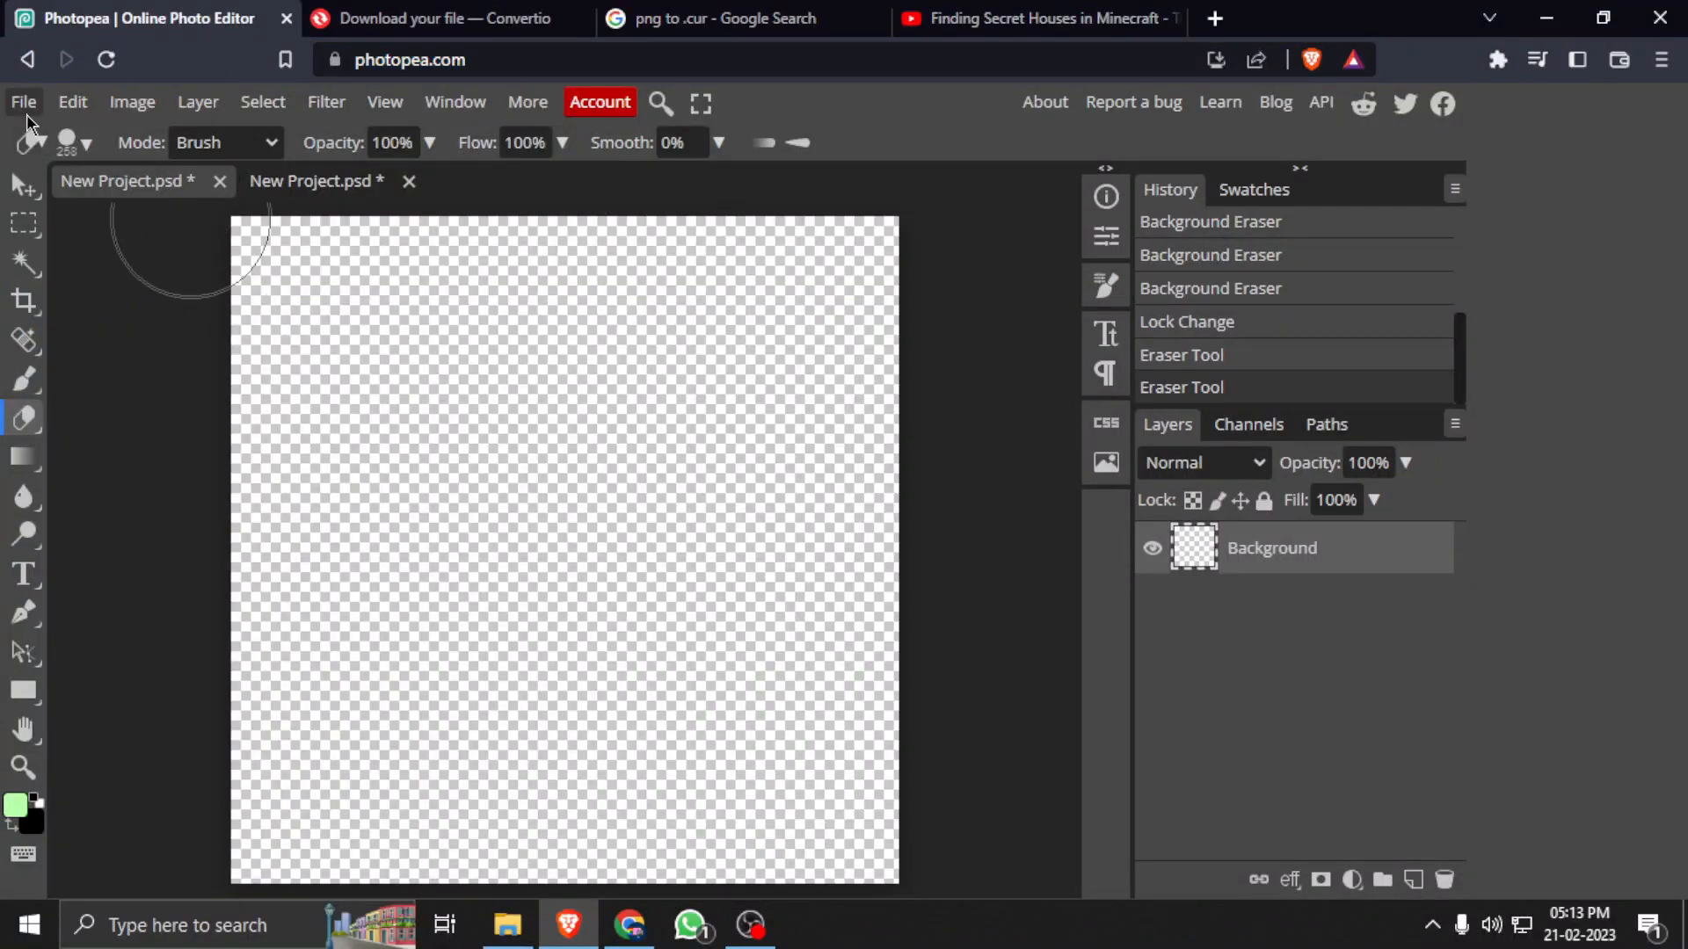
# Create a new 1080×1080 Instagram-preset project, erase its white background, then select the Move tool
pyautogui.click(24, 101)
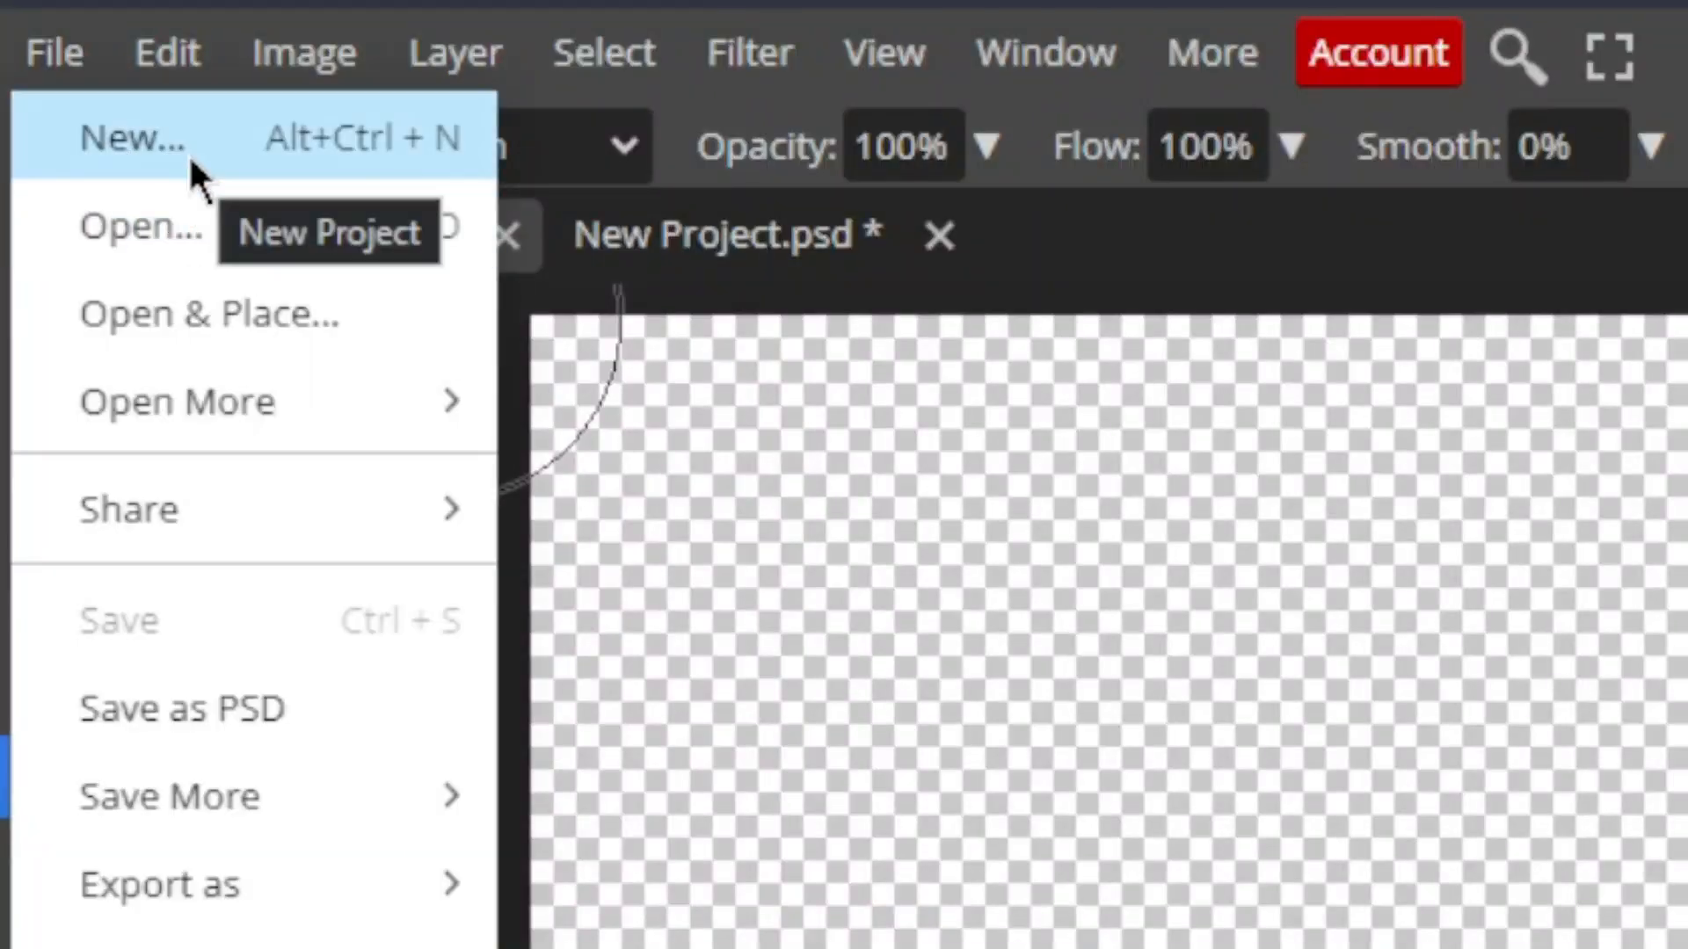
pyautogui.click(133, 138)
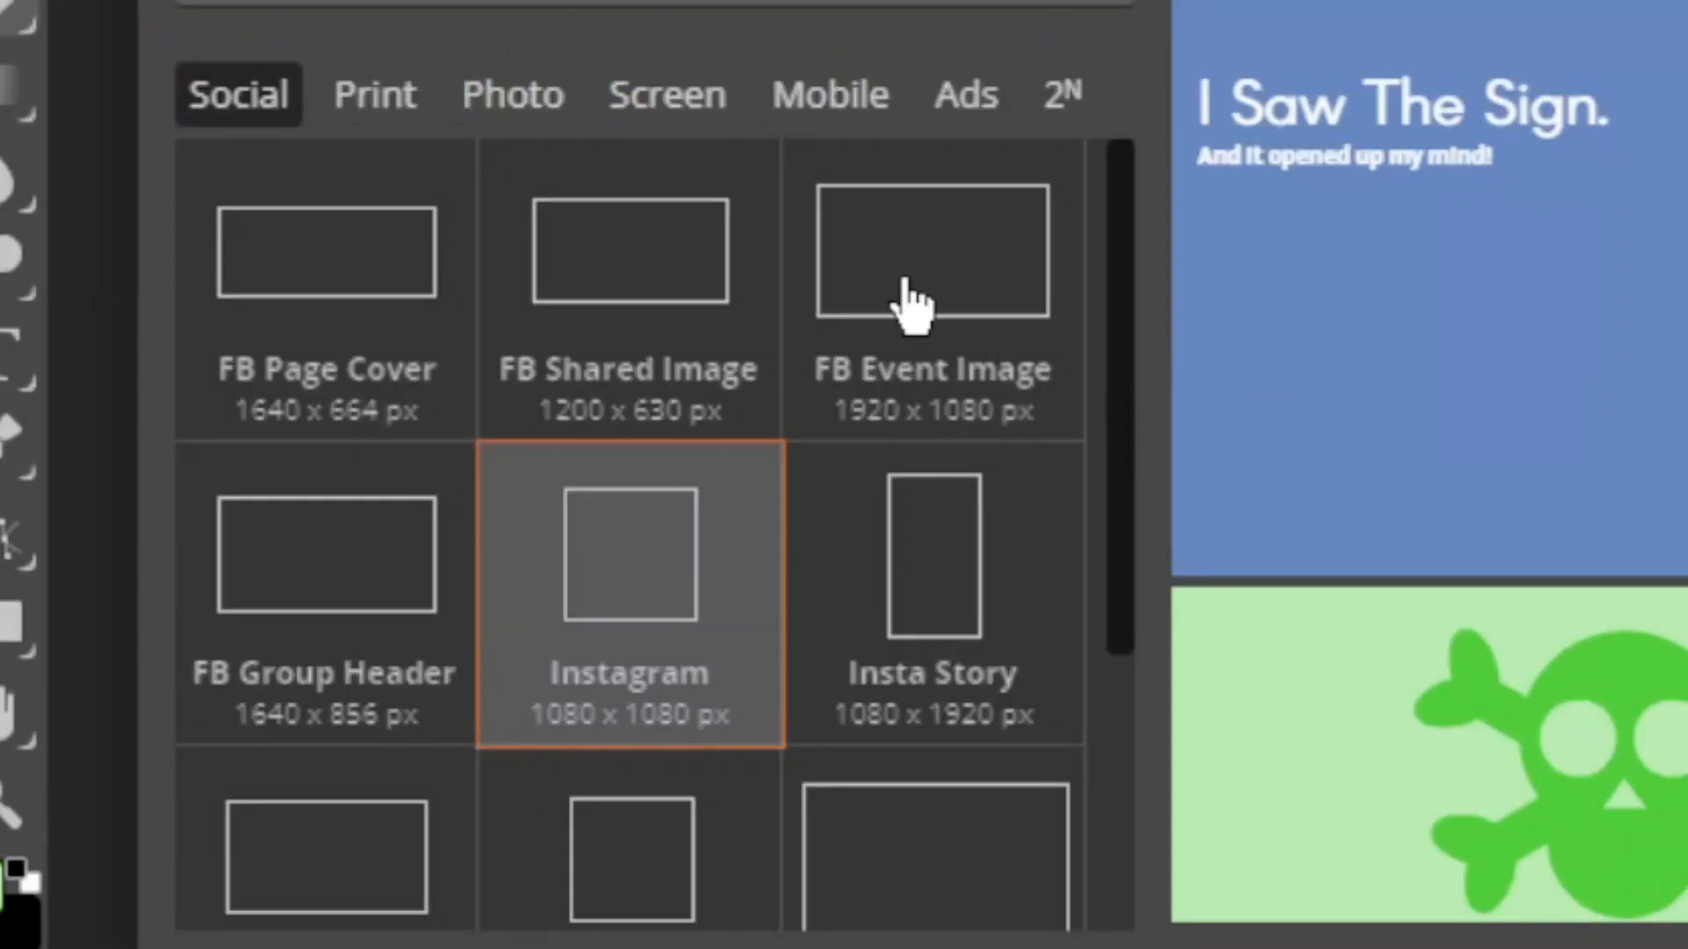
pyautogui.scroll(3)
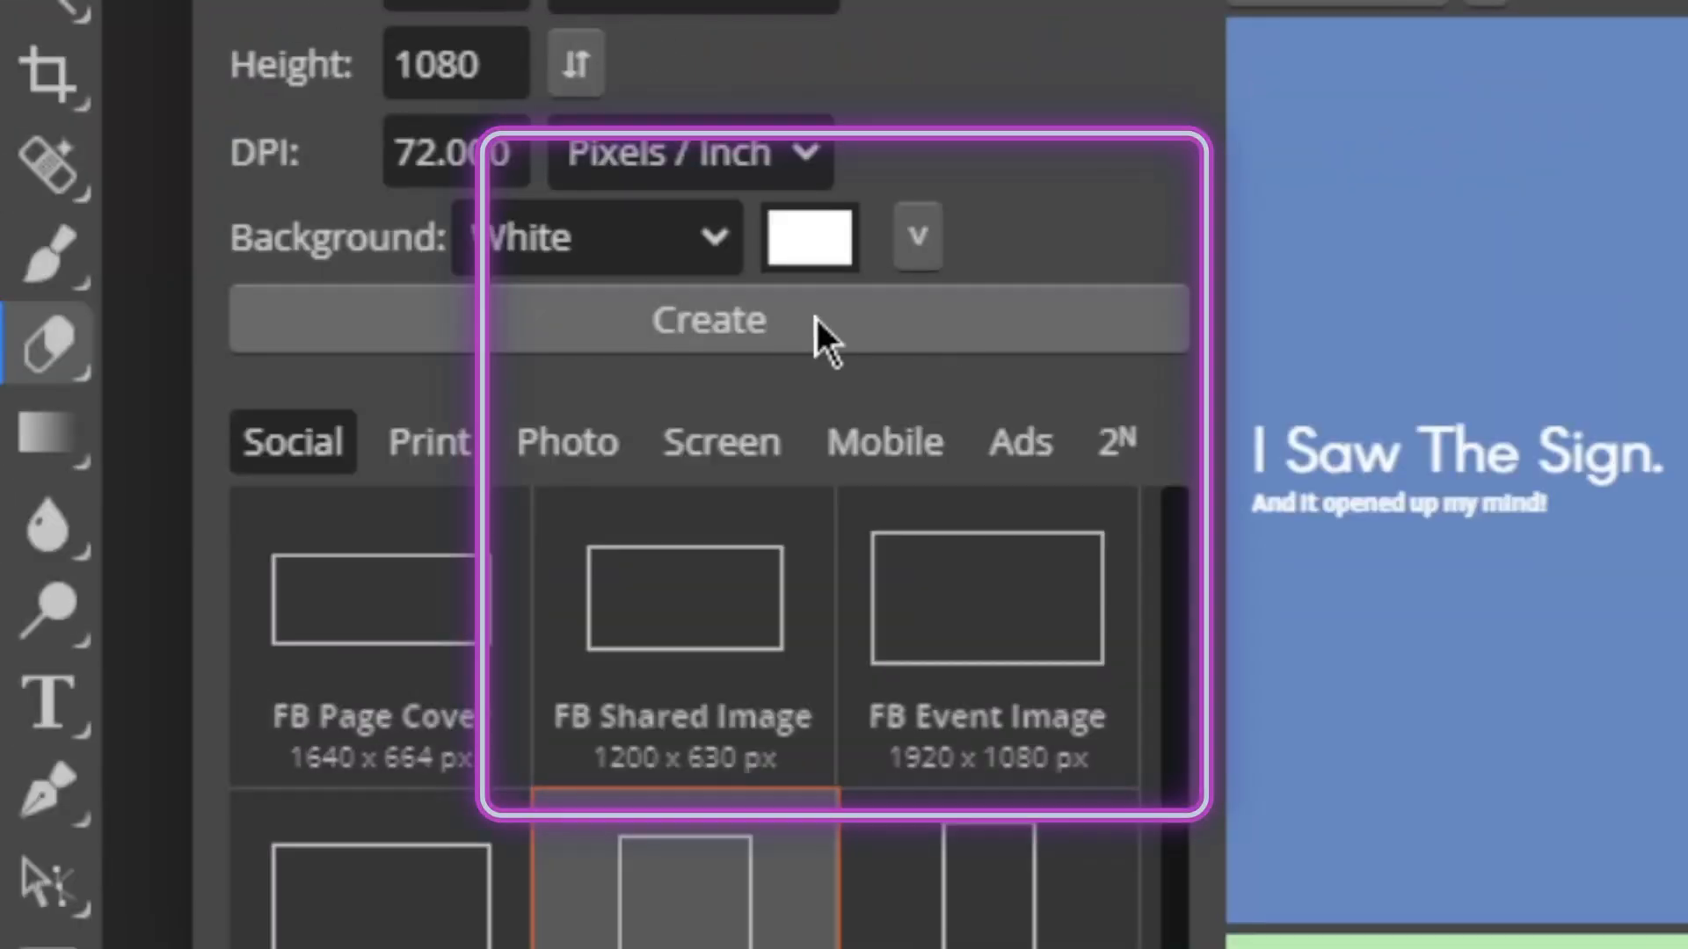
pyautogui.click(707, 320)
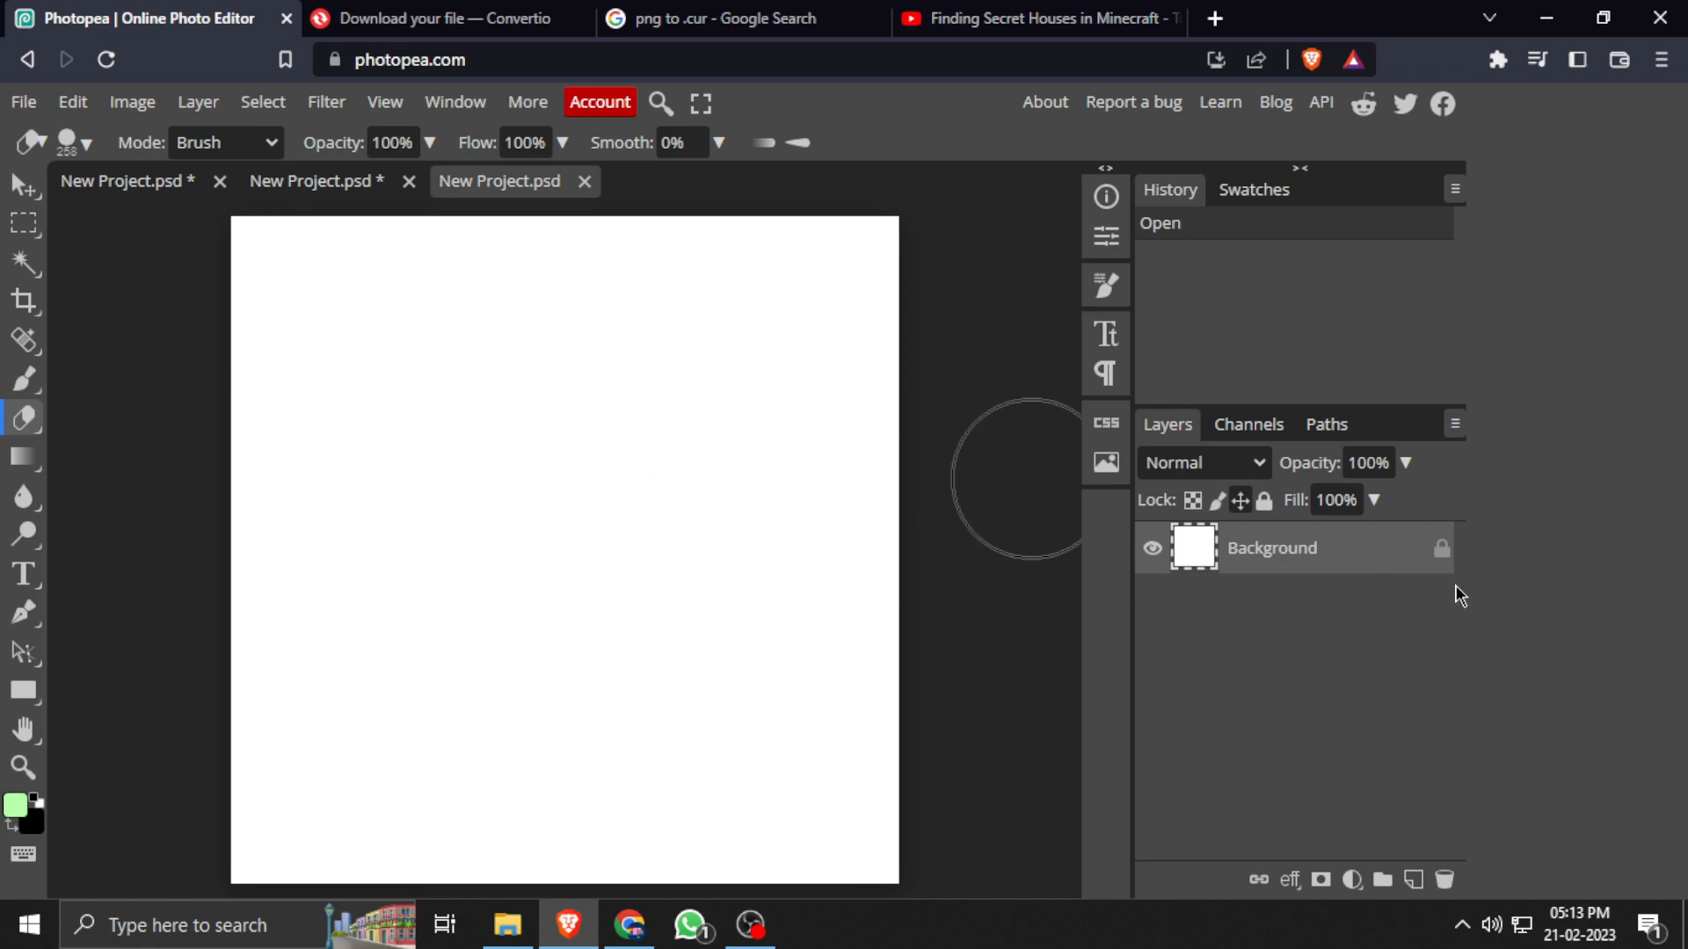
pyautogui.moveTo(24, 417)
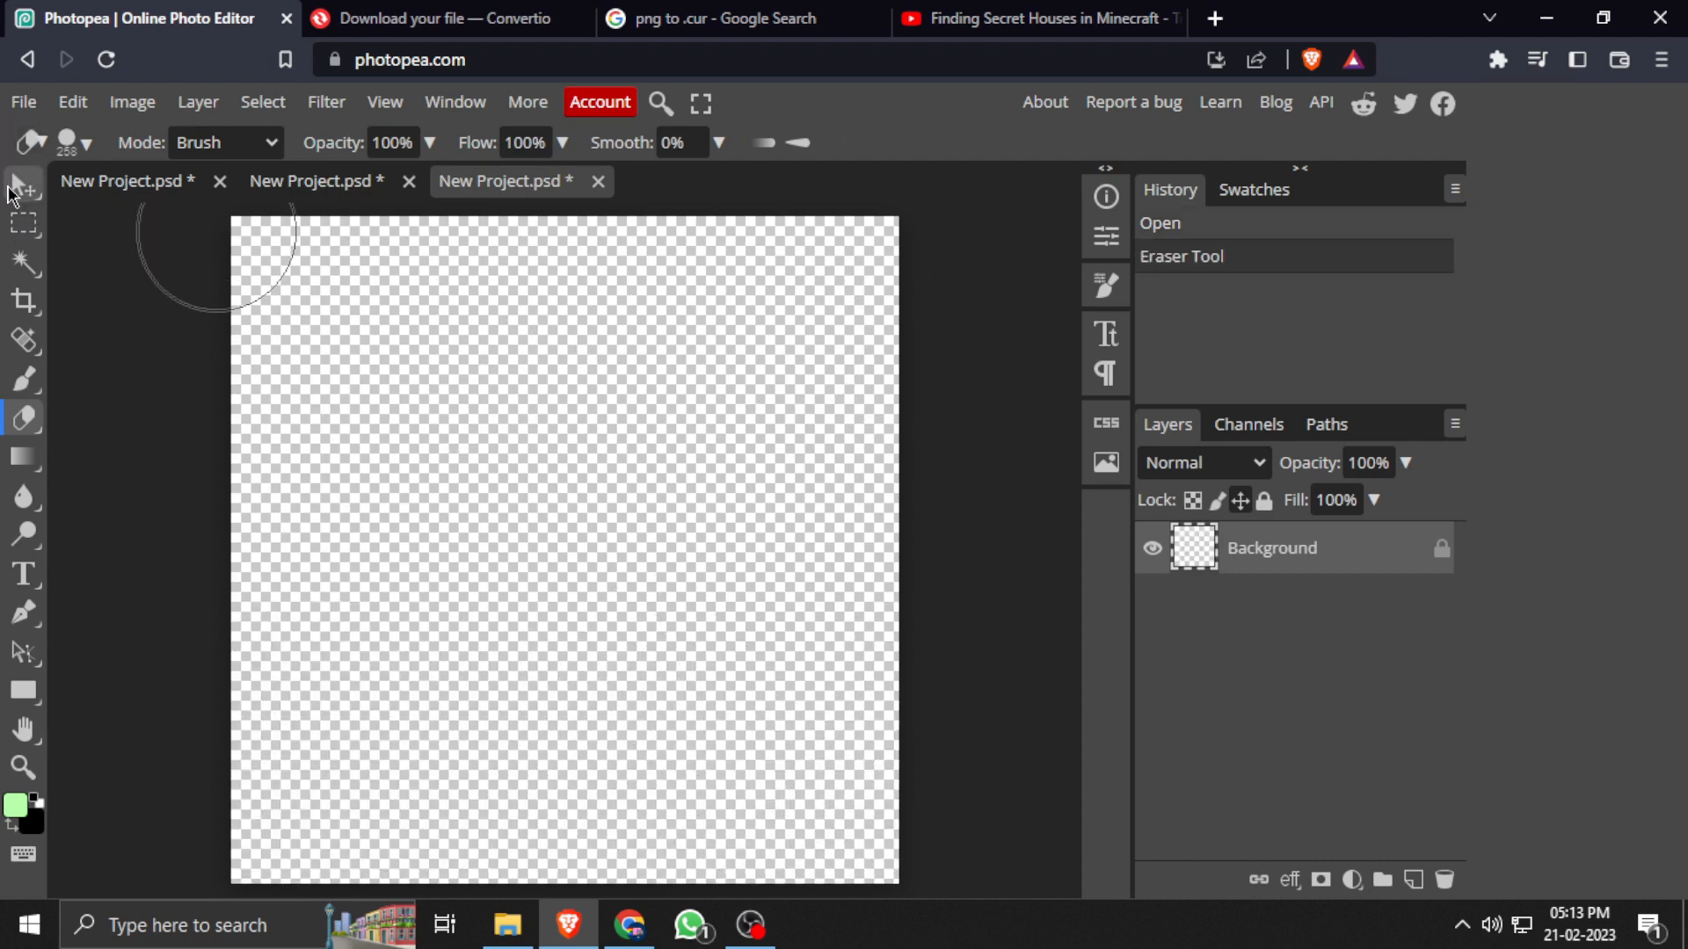
pyautogui.click(21, 183)
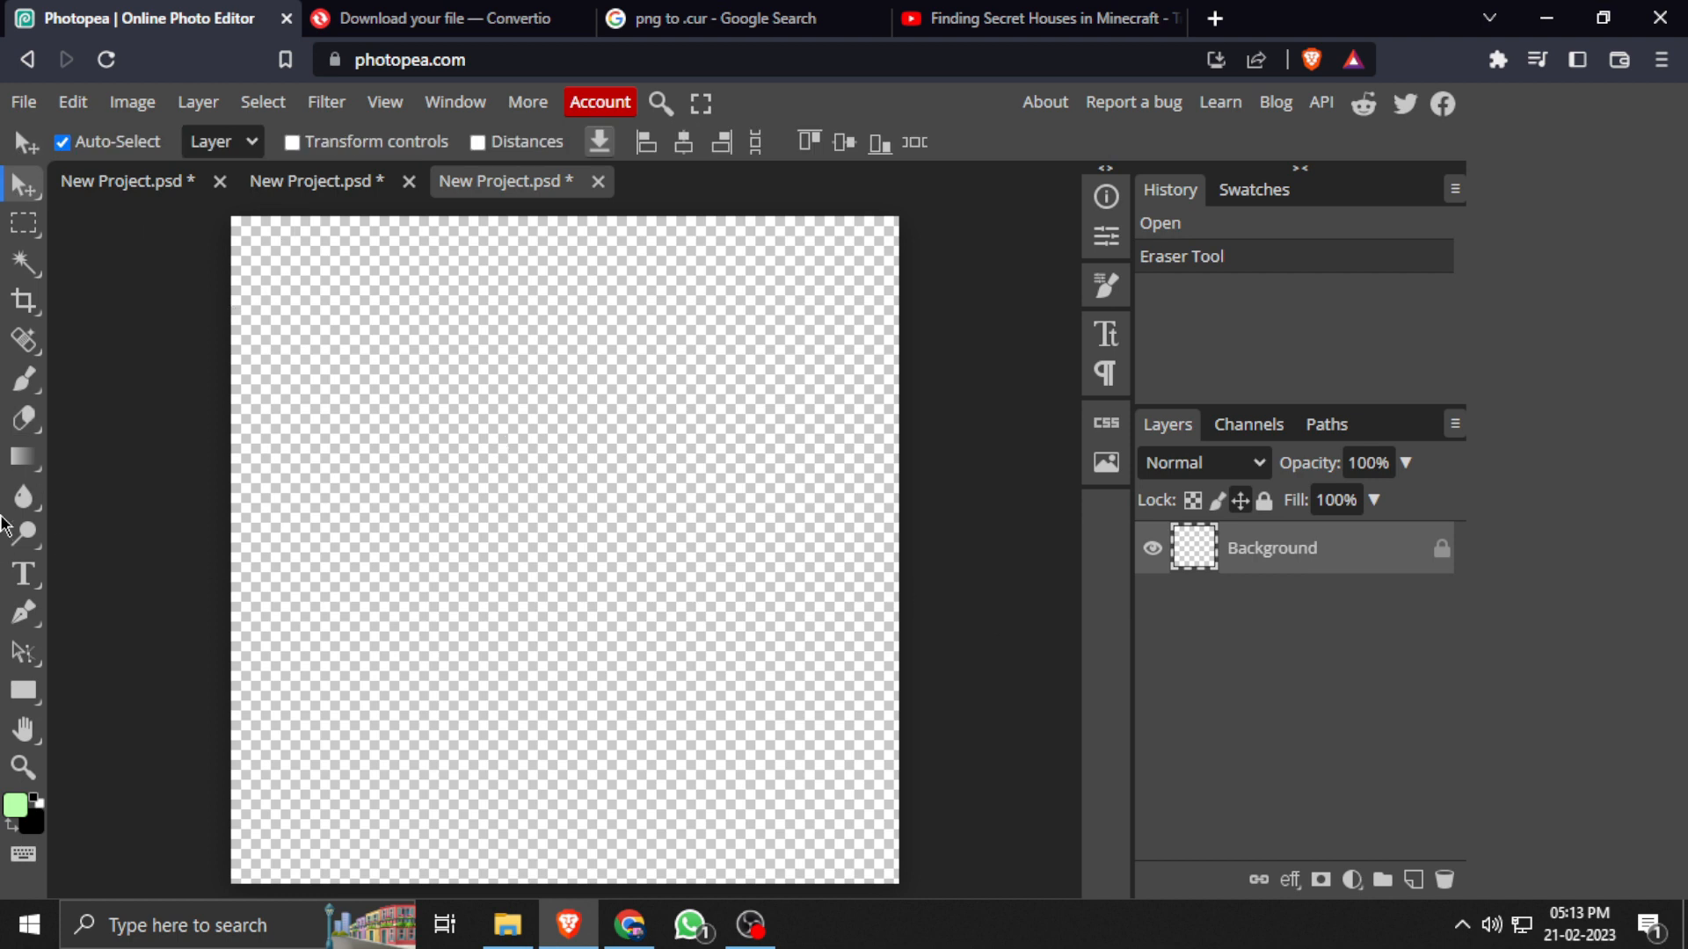
pyautogui.moveTo(625, 696)
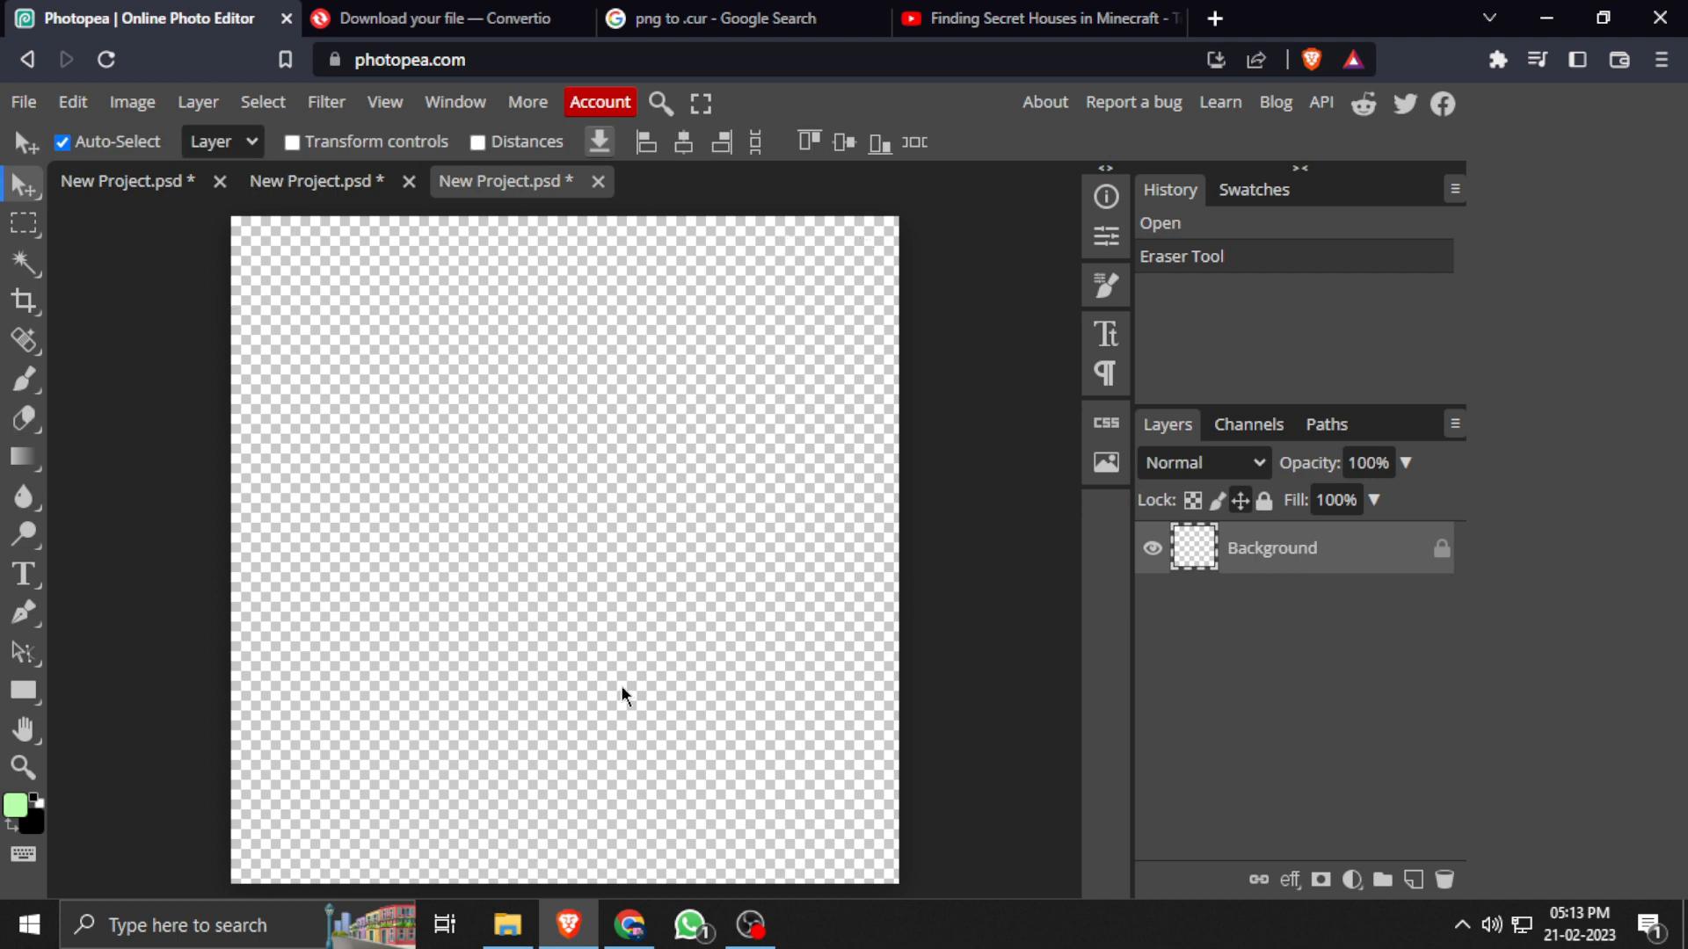
# Export the transparent canvas as a PNG file named blank.png
pyautogui.click(23, 101)
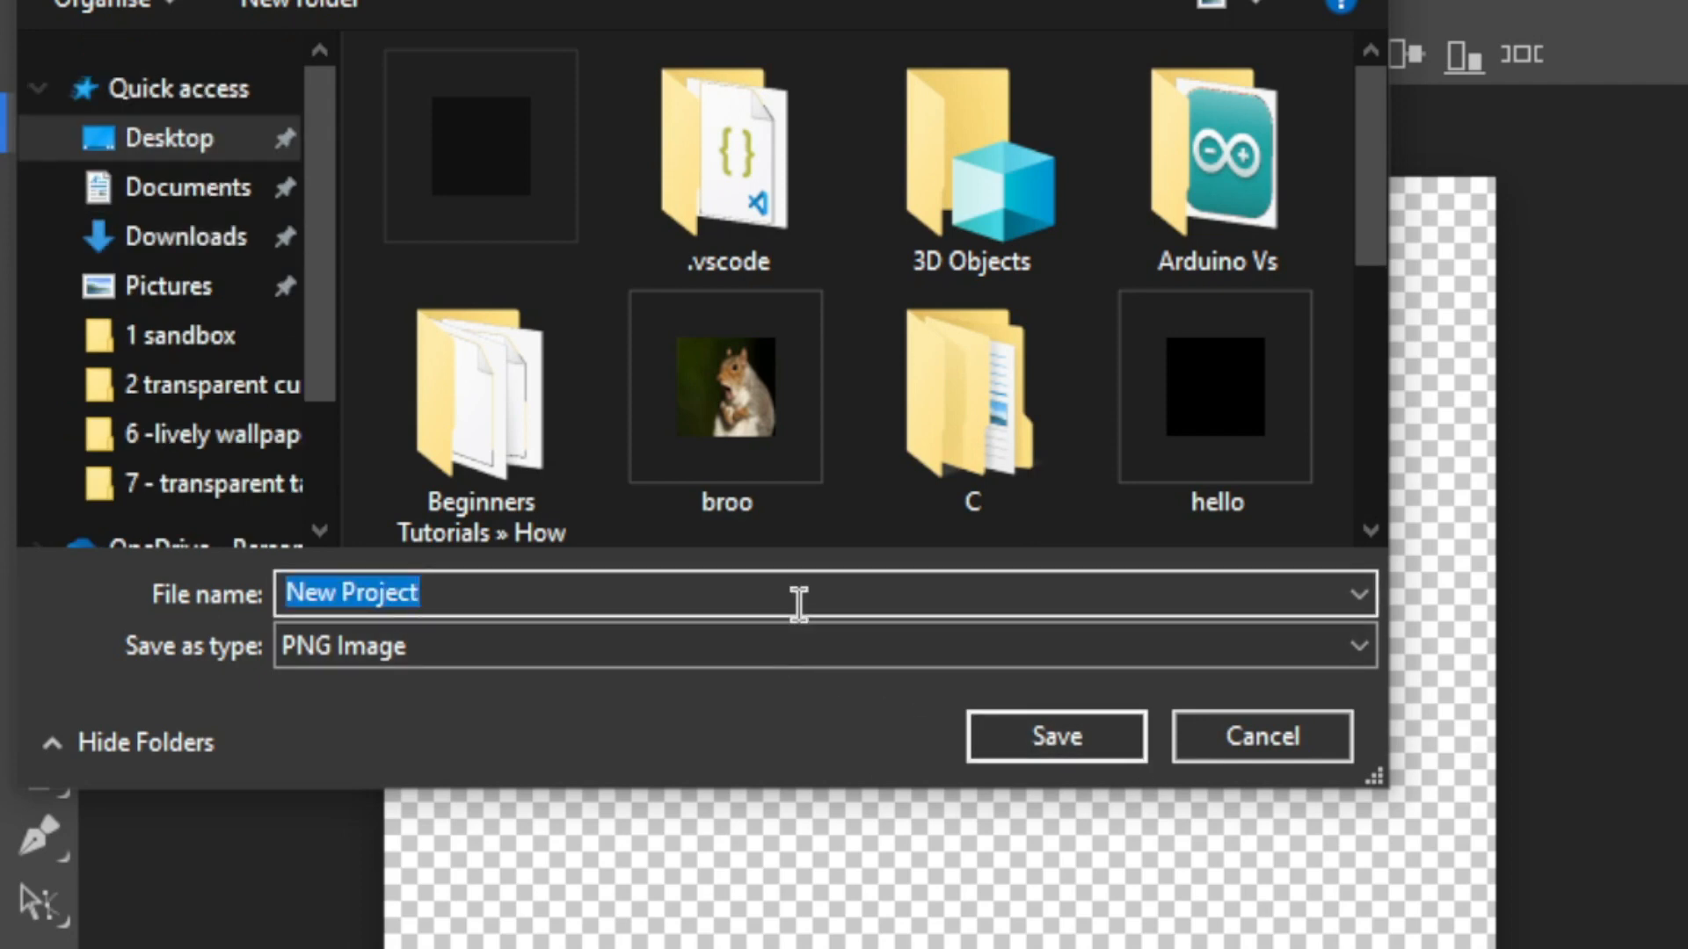
pyautogui.write('bl')
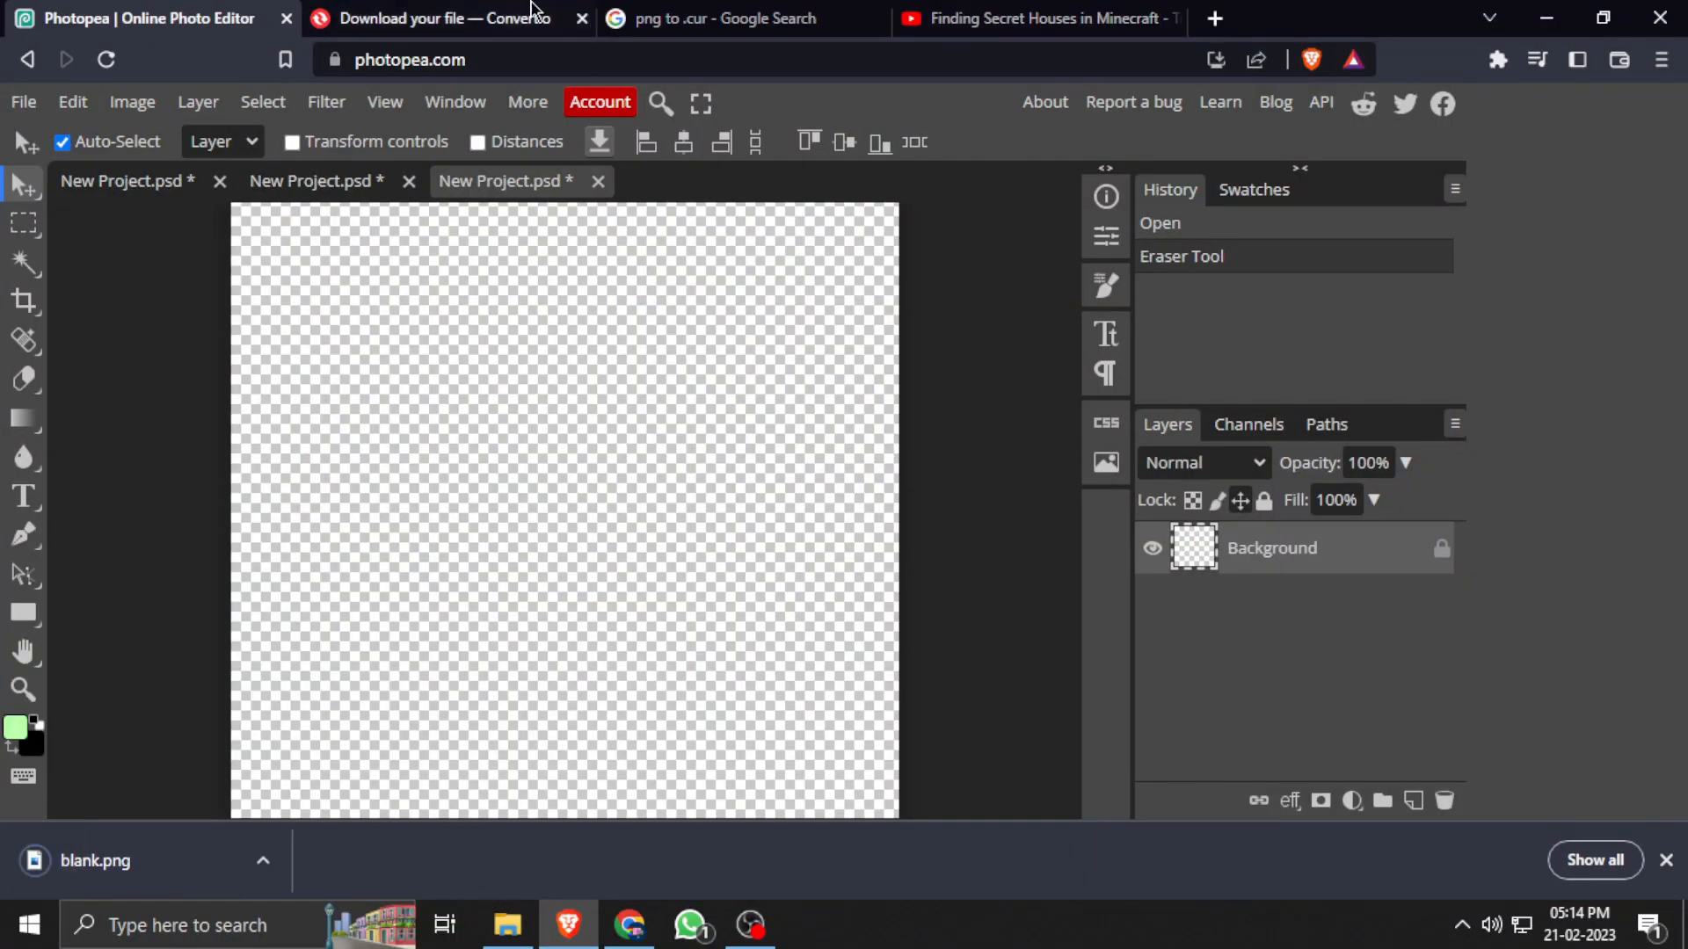
# Upload blank.png to Convertio, dismiss the rating popup, and start the PNG-to-CUR conversion
pyautogui.click(732, 19)
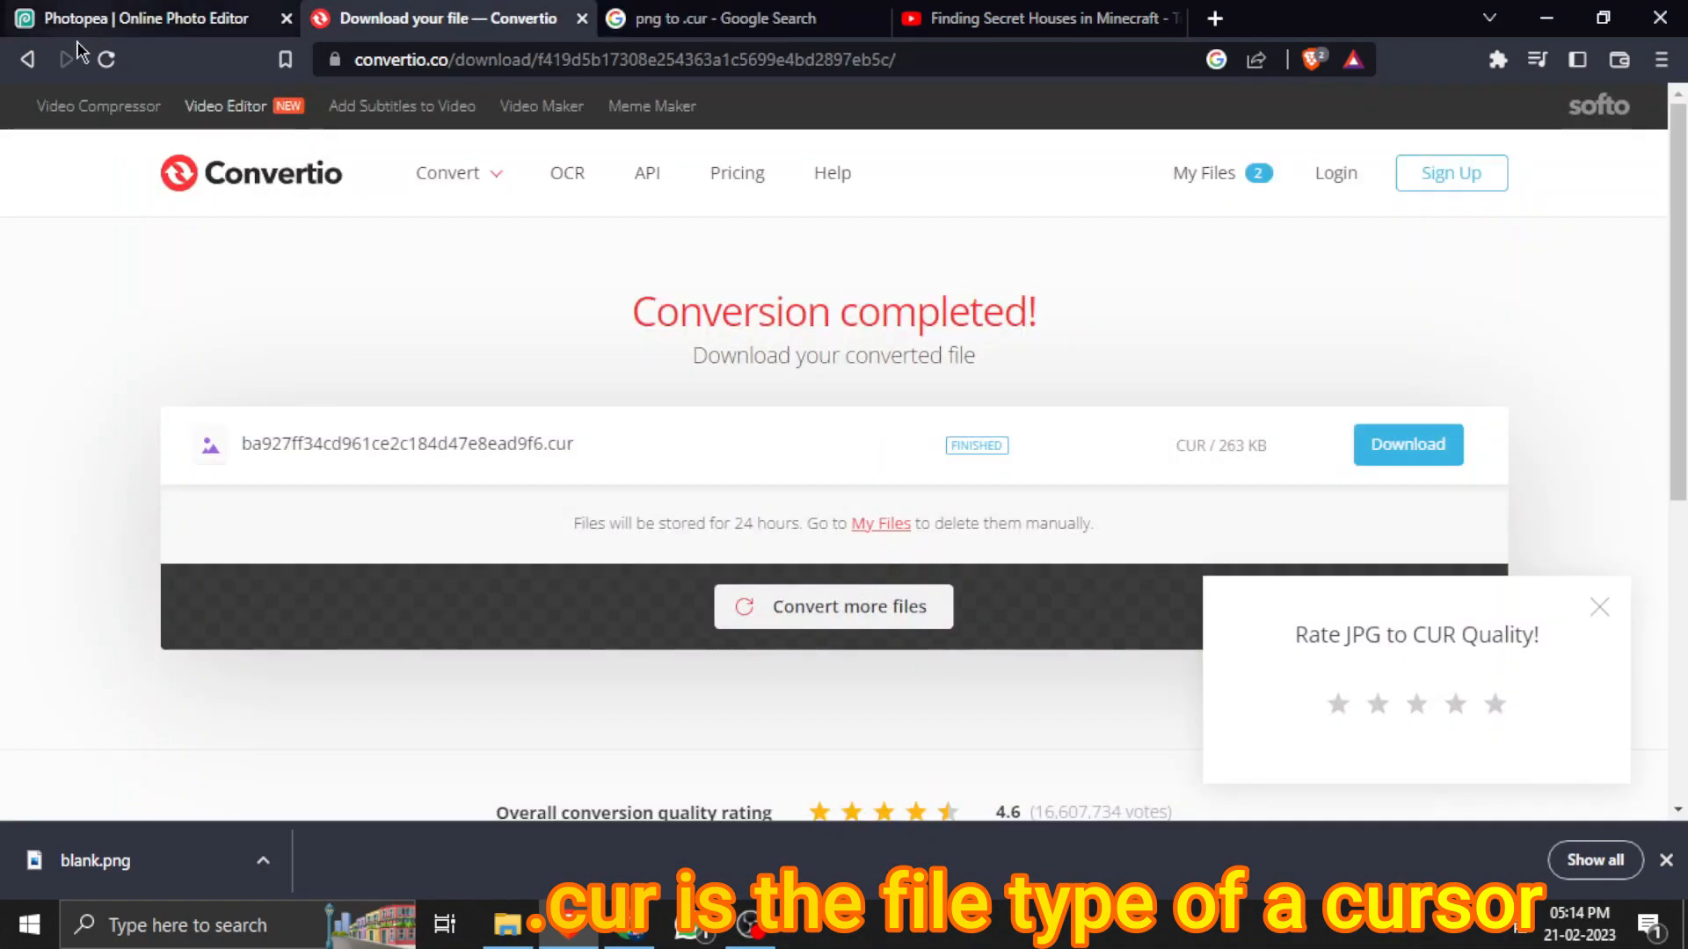
pyautogui.click(25, 58)
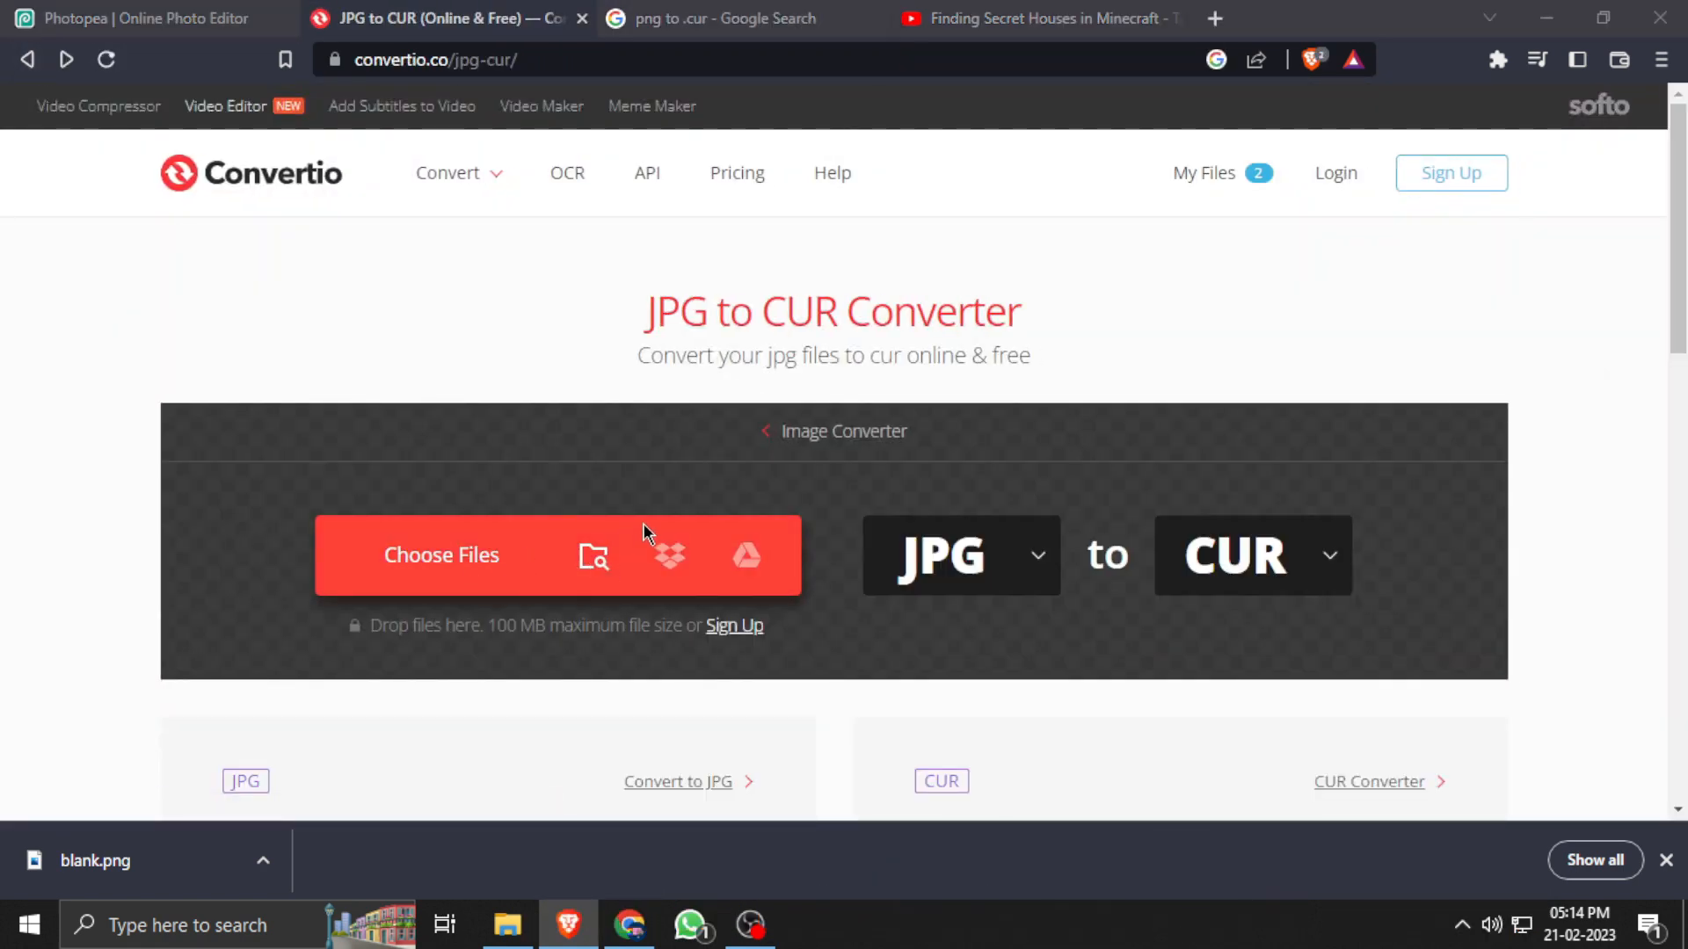
pyautogui.click(440, 554)
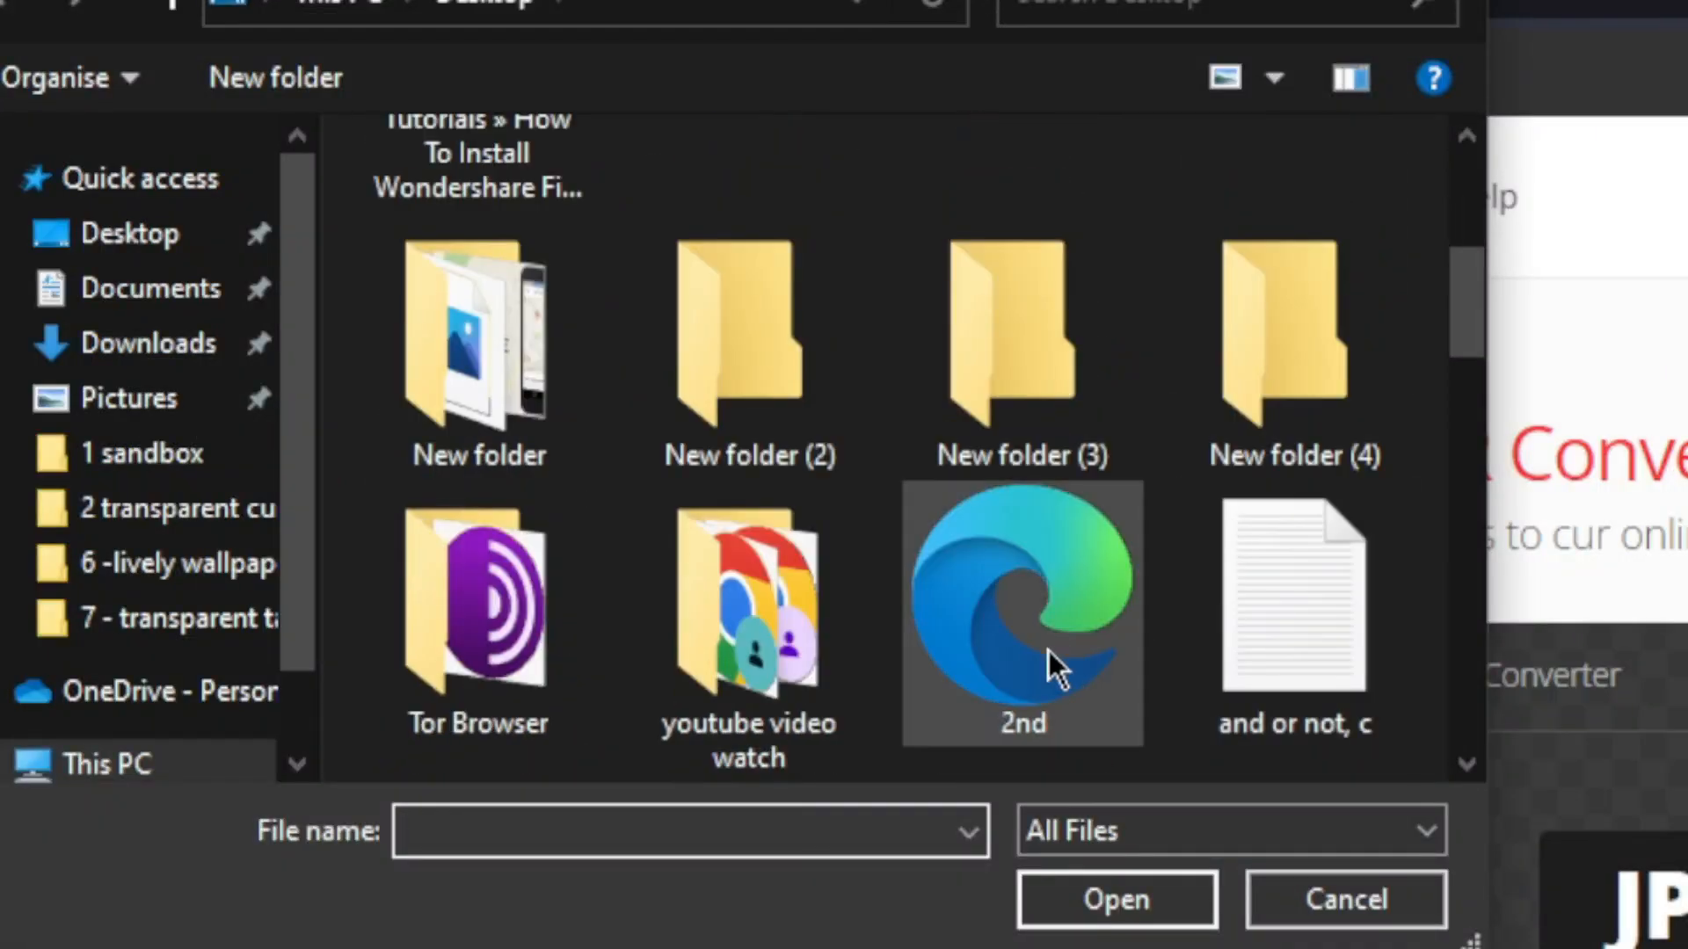
pyautogui.scroll(-3)
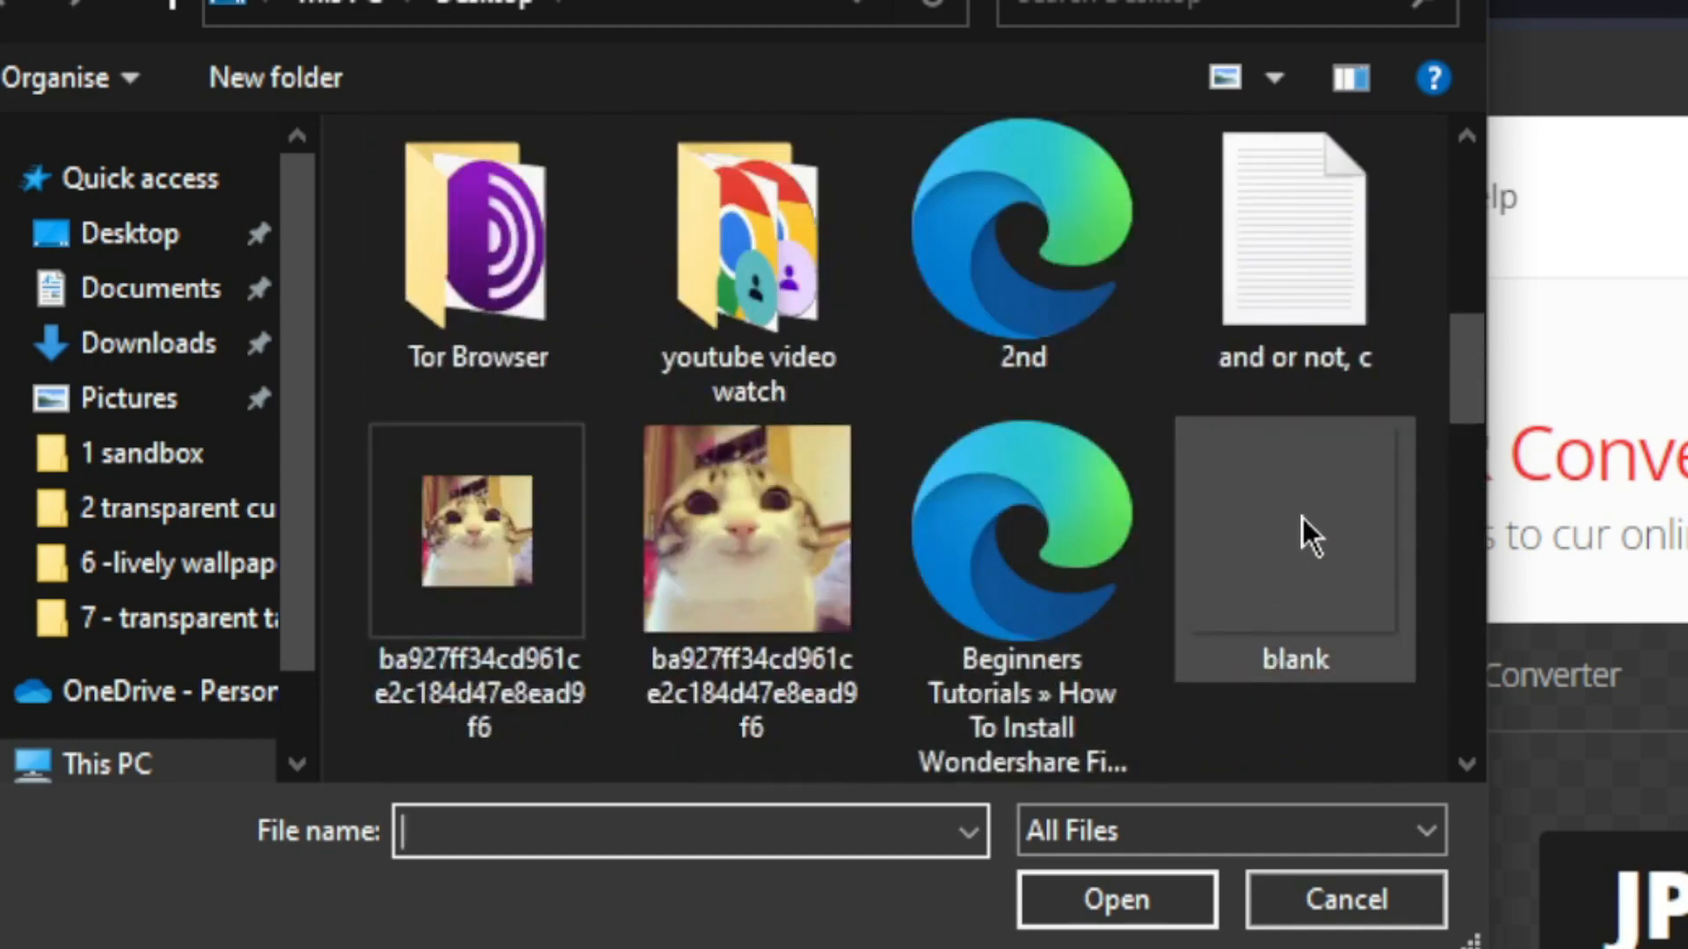
pyautogui.click(1115, 899)
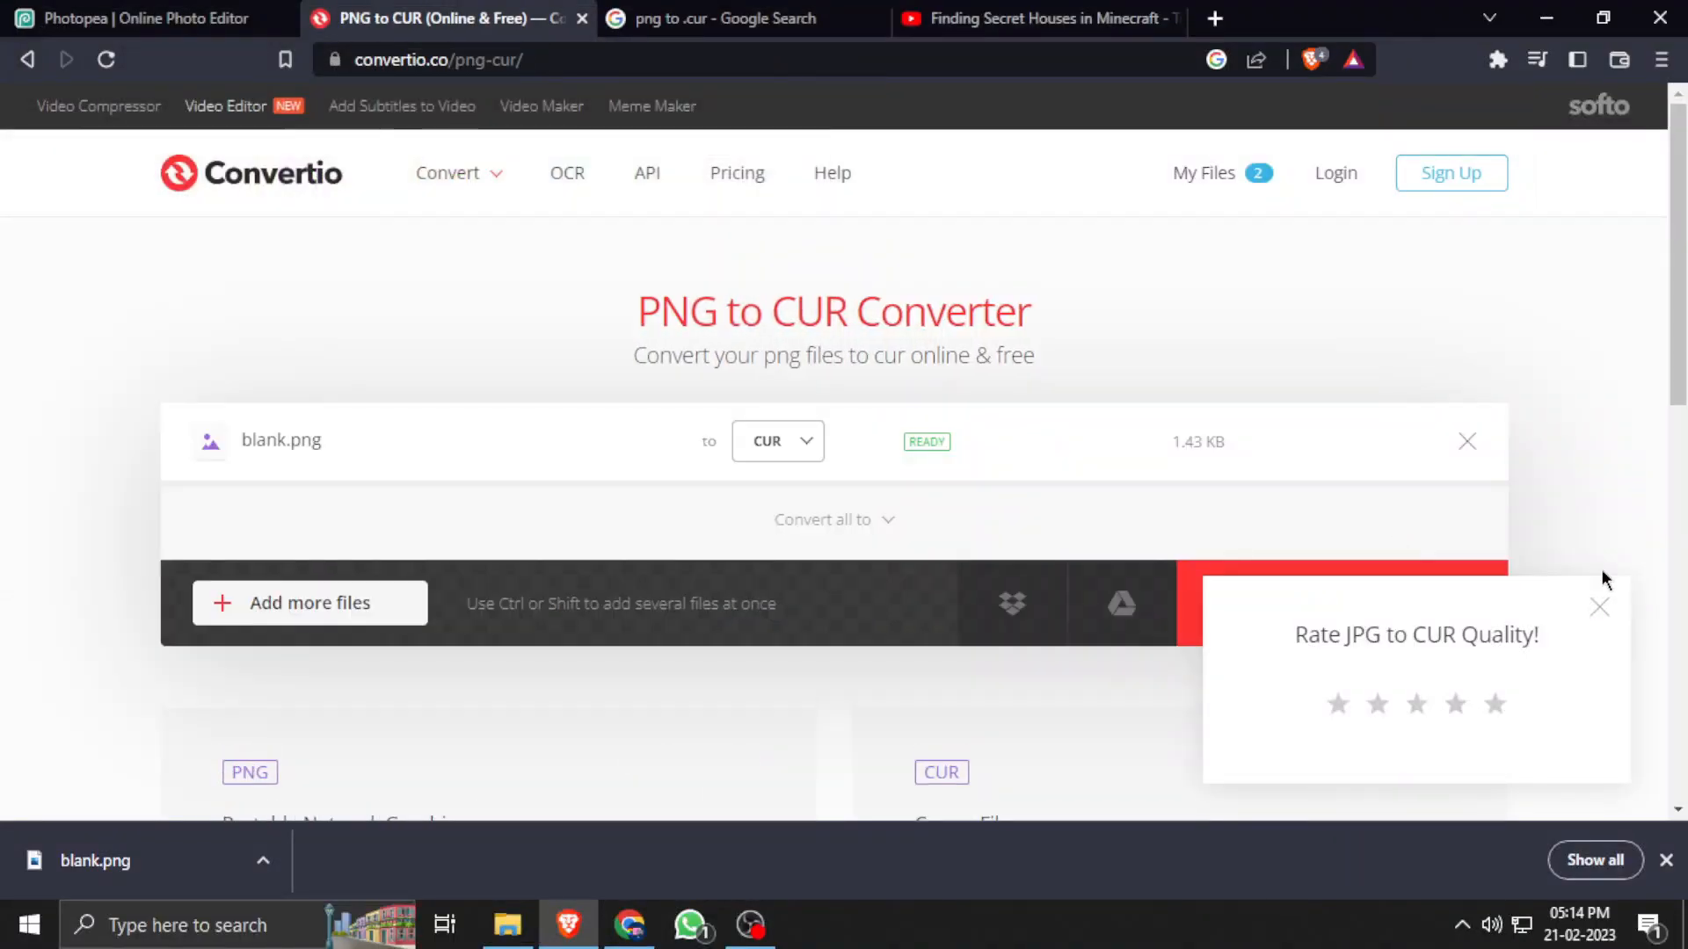
pyautogui.click(1600, 607)
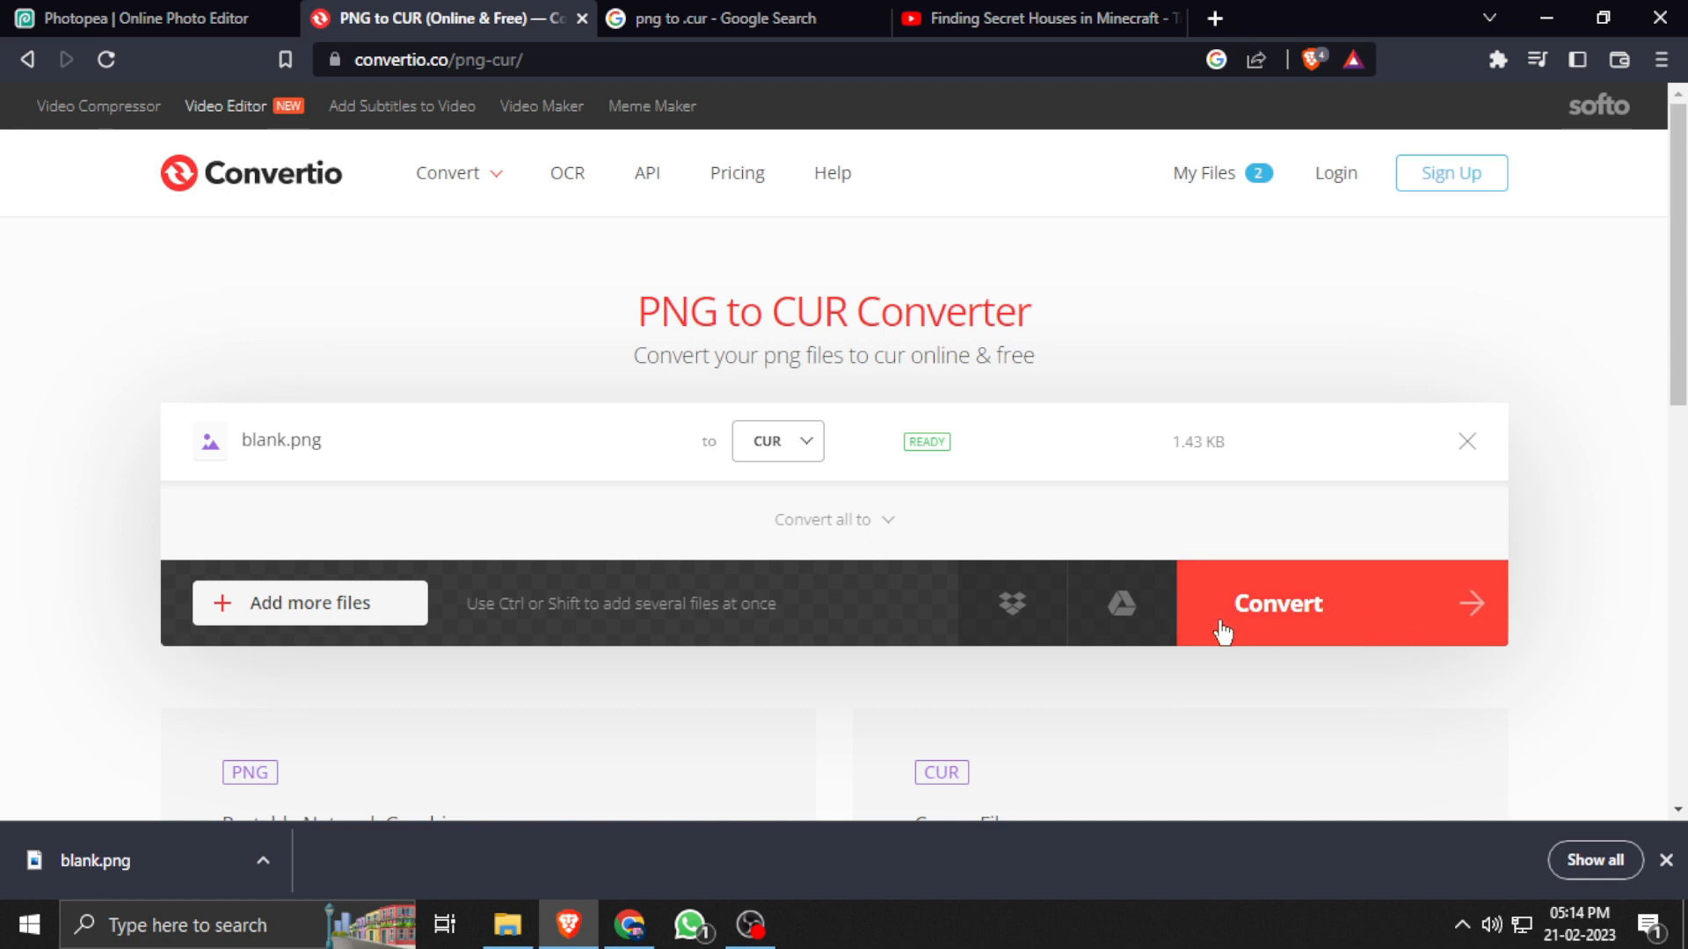
pyautogui.click(1276, 603)
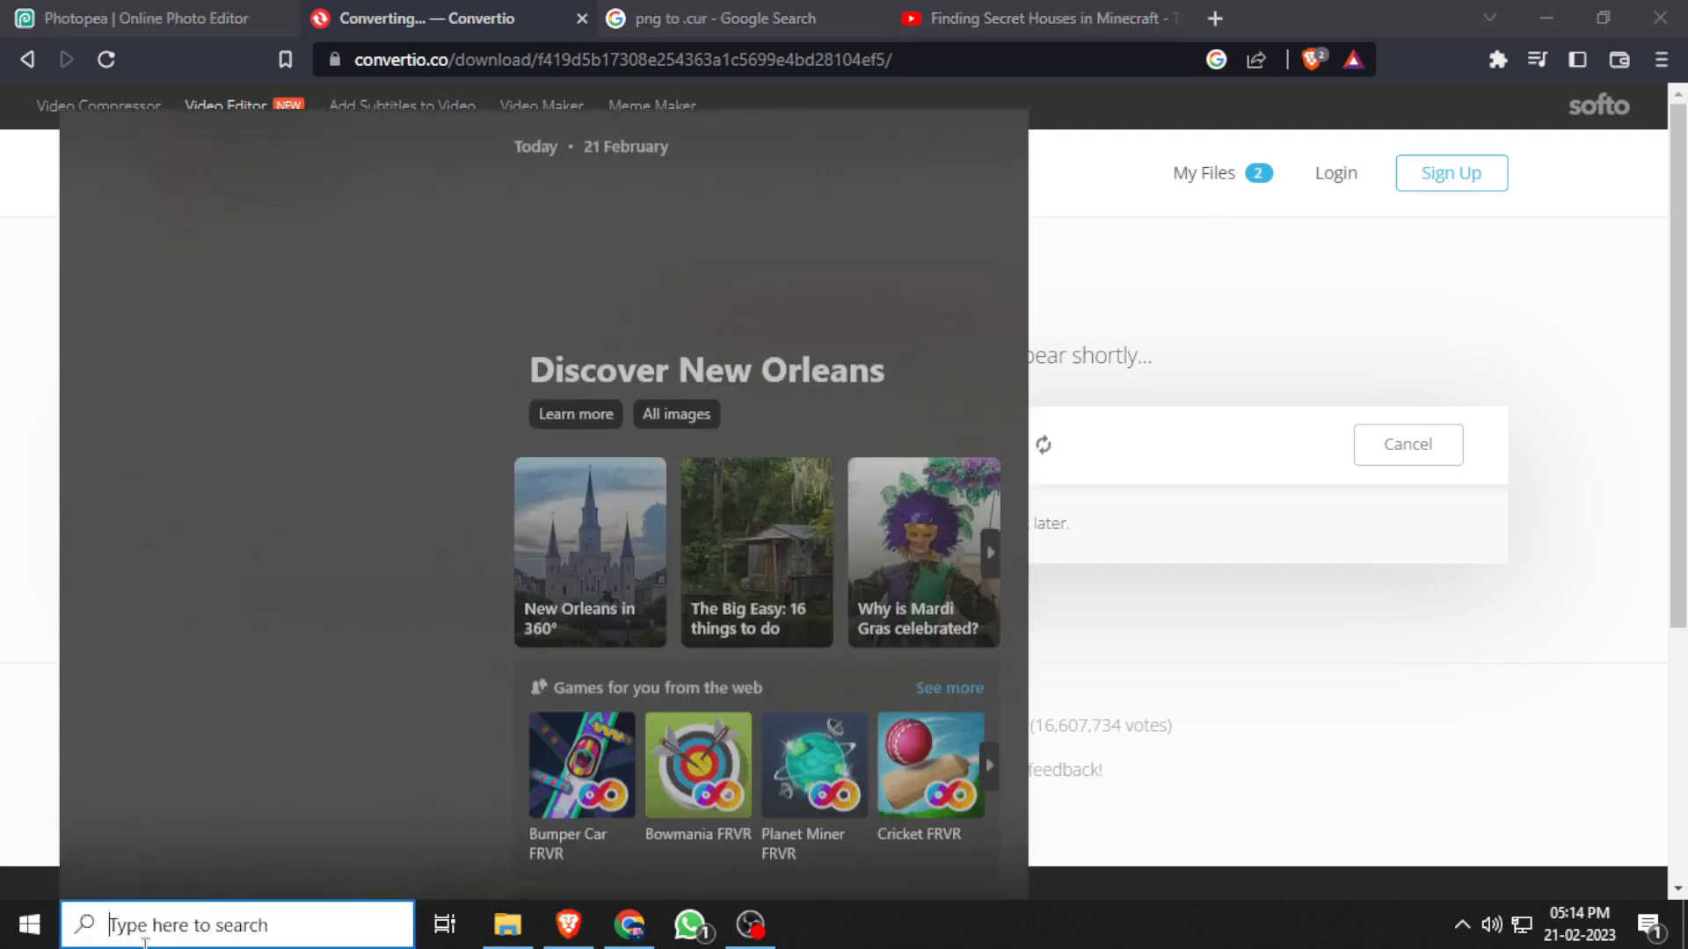
# Open Control Panel via search and switch View by through Category, Large and Small icons
pyautogui.write('con')
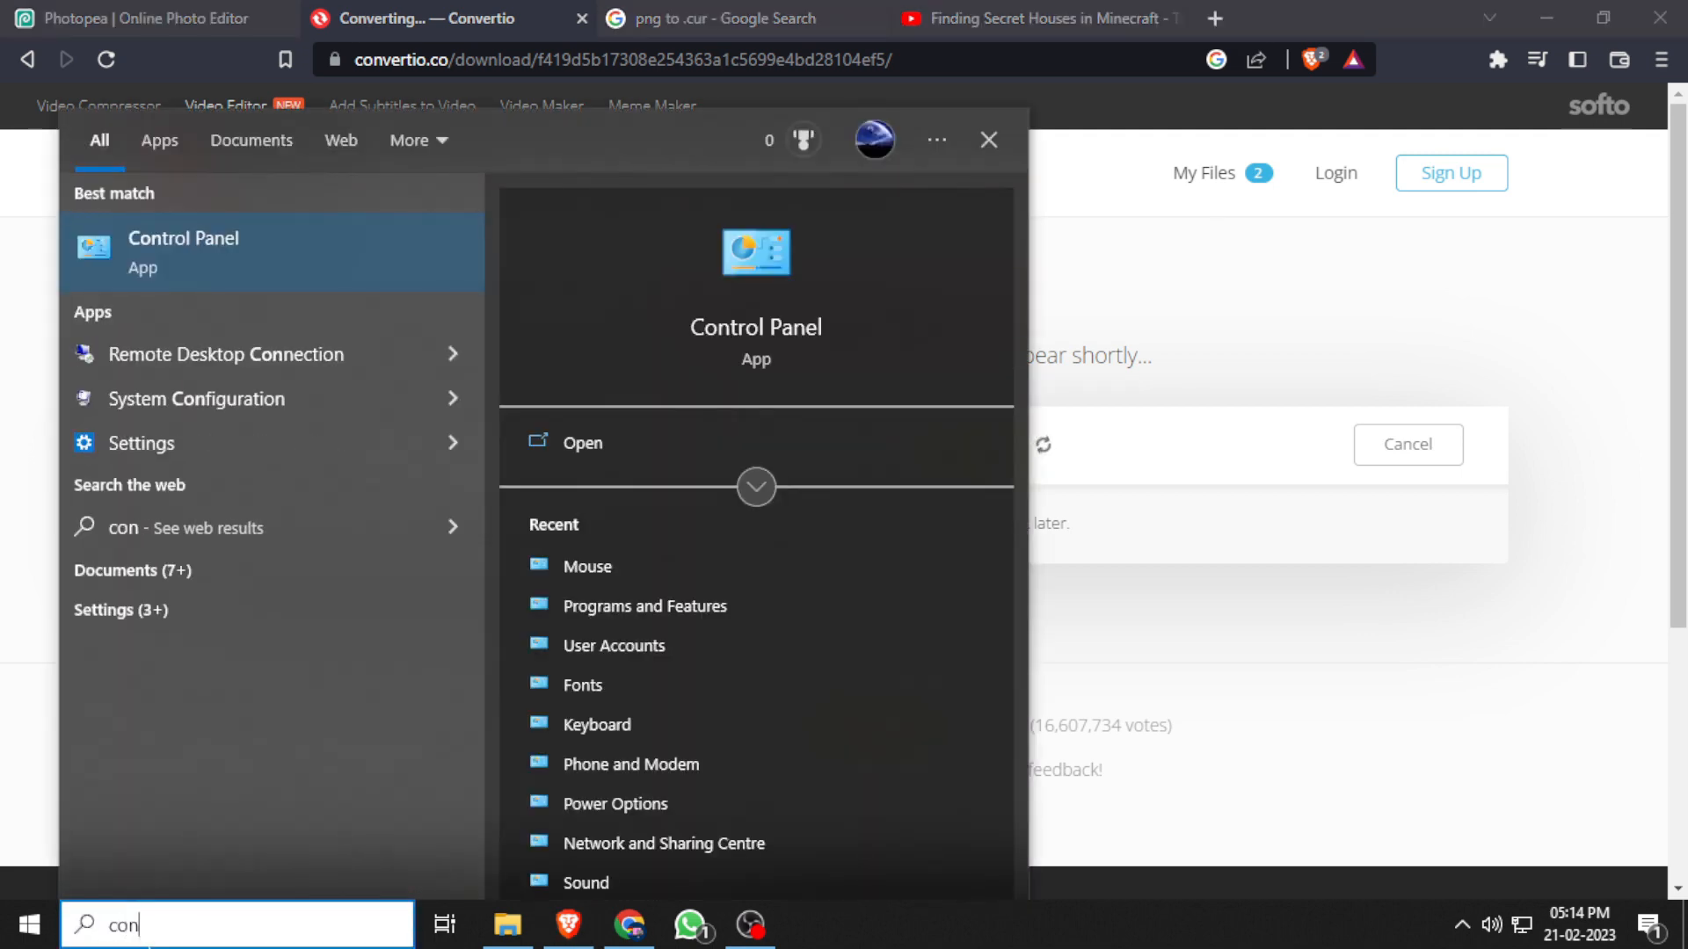
pyautogui.click(581, 443)
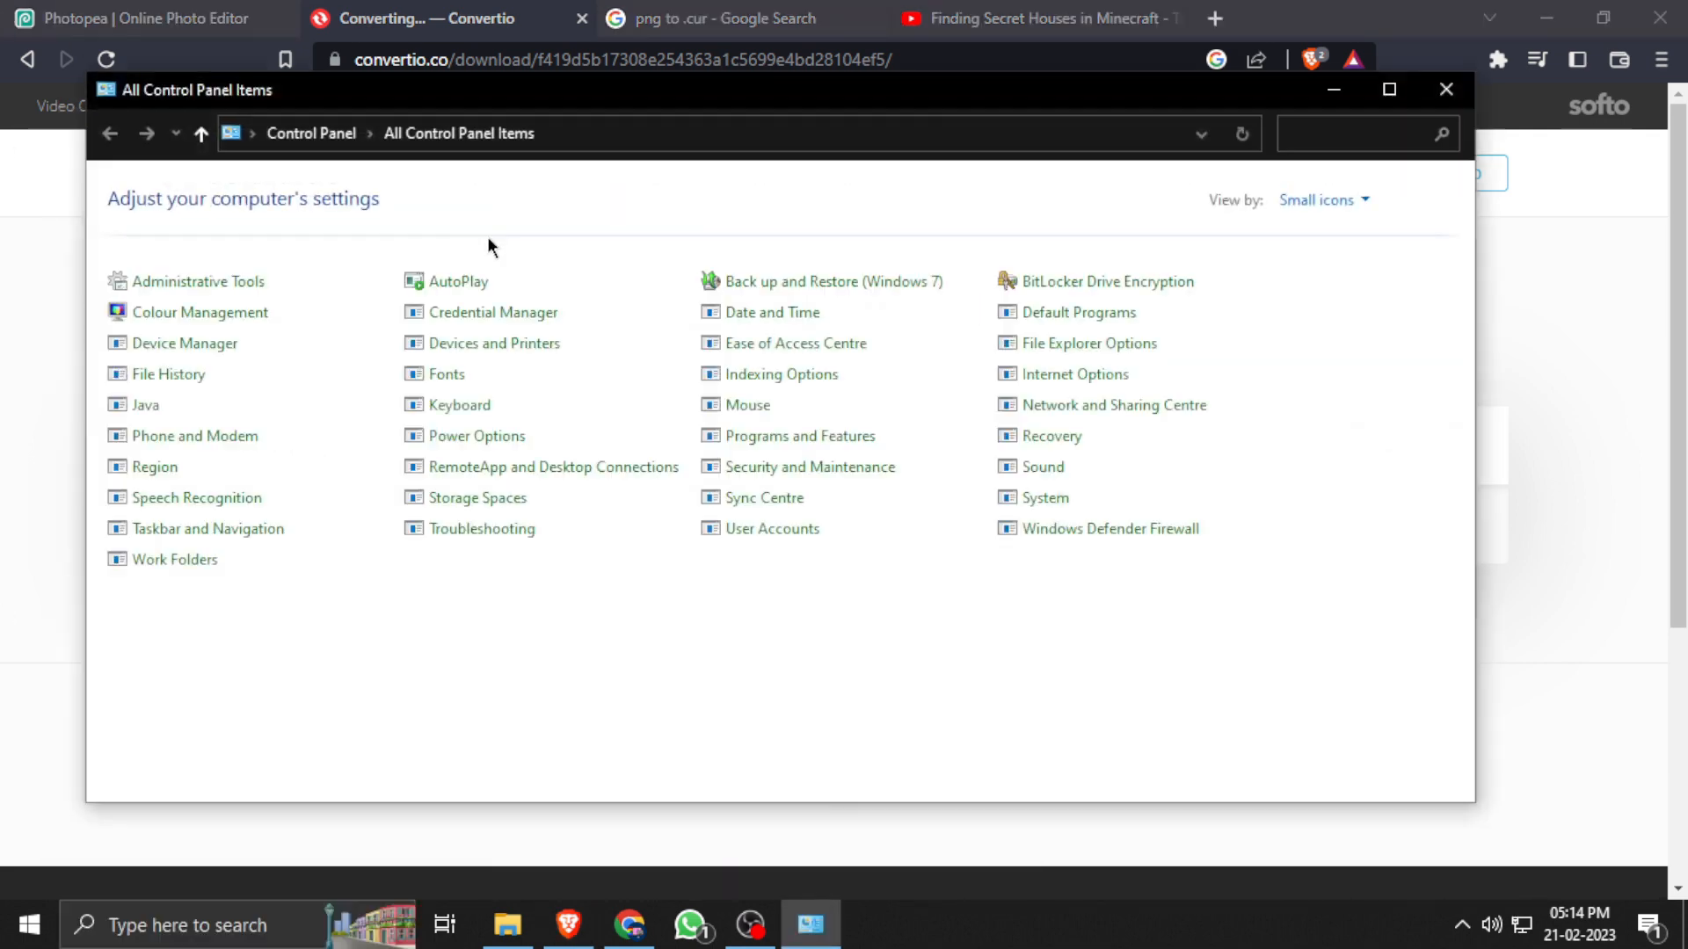
pyautogui.moveTo(1041, 414)
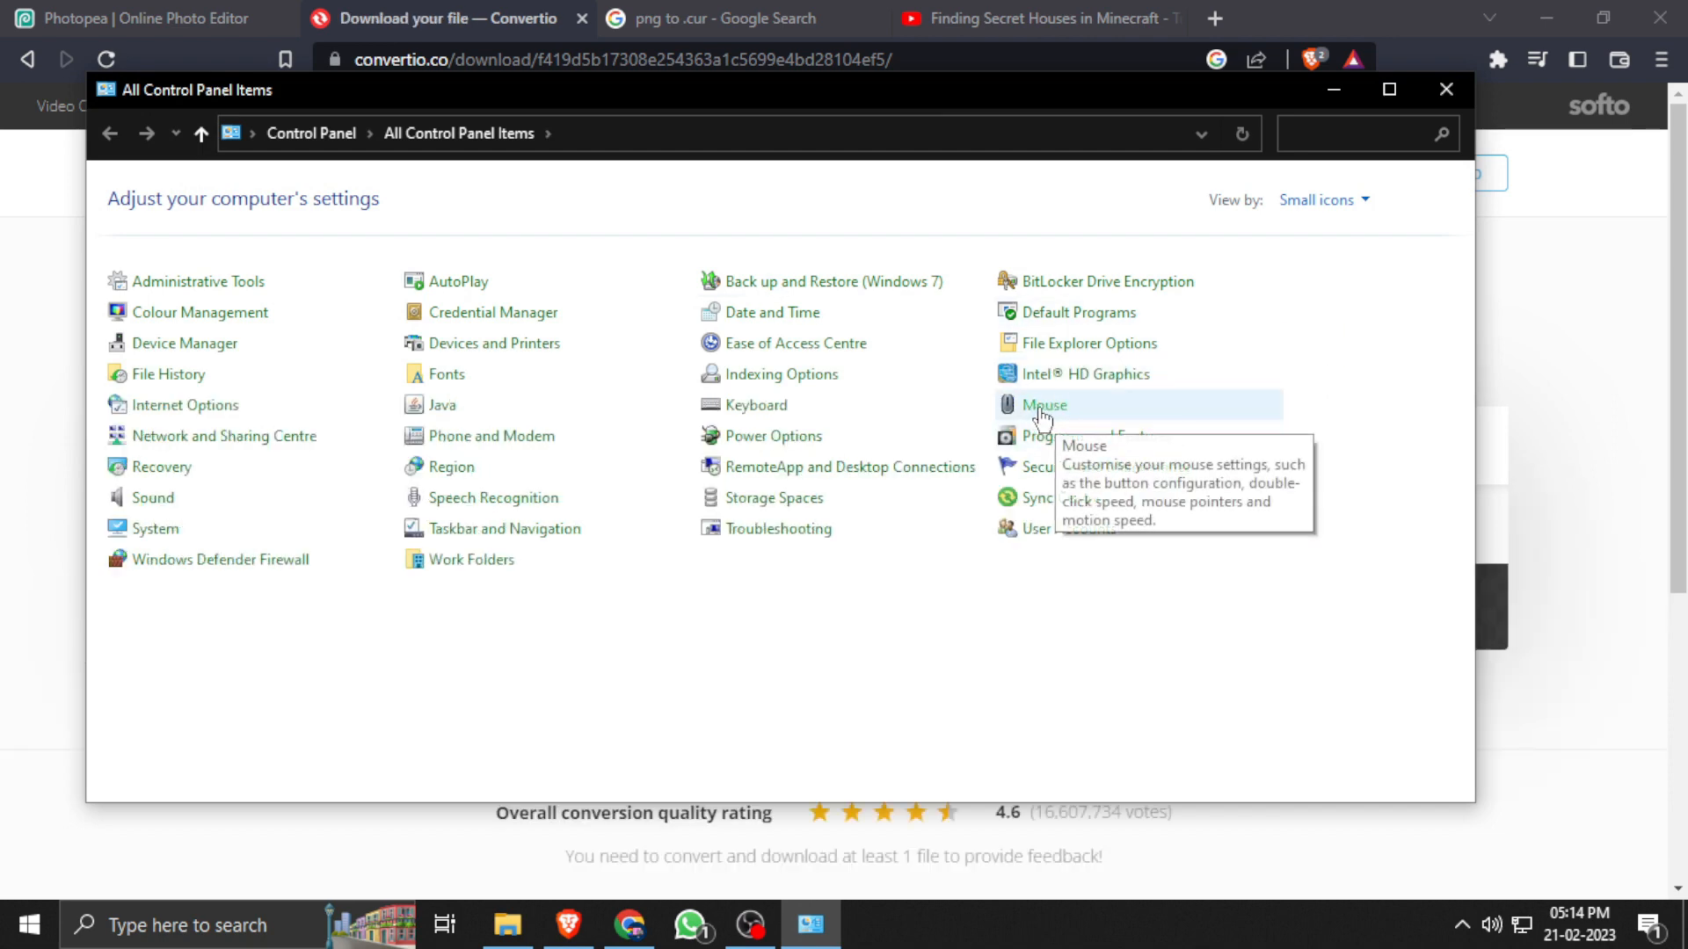
pyautogui.click(1322, 200)
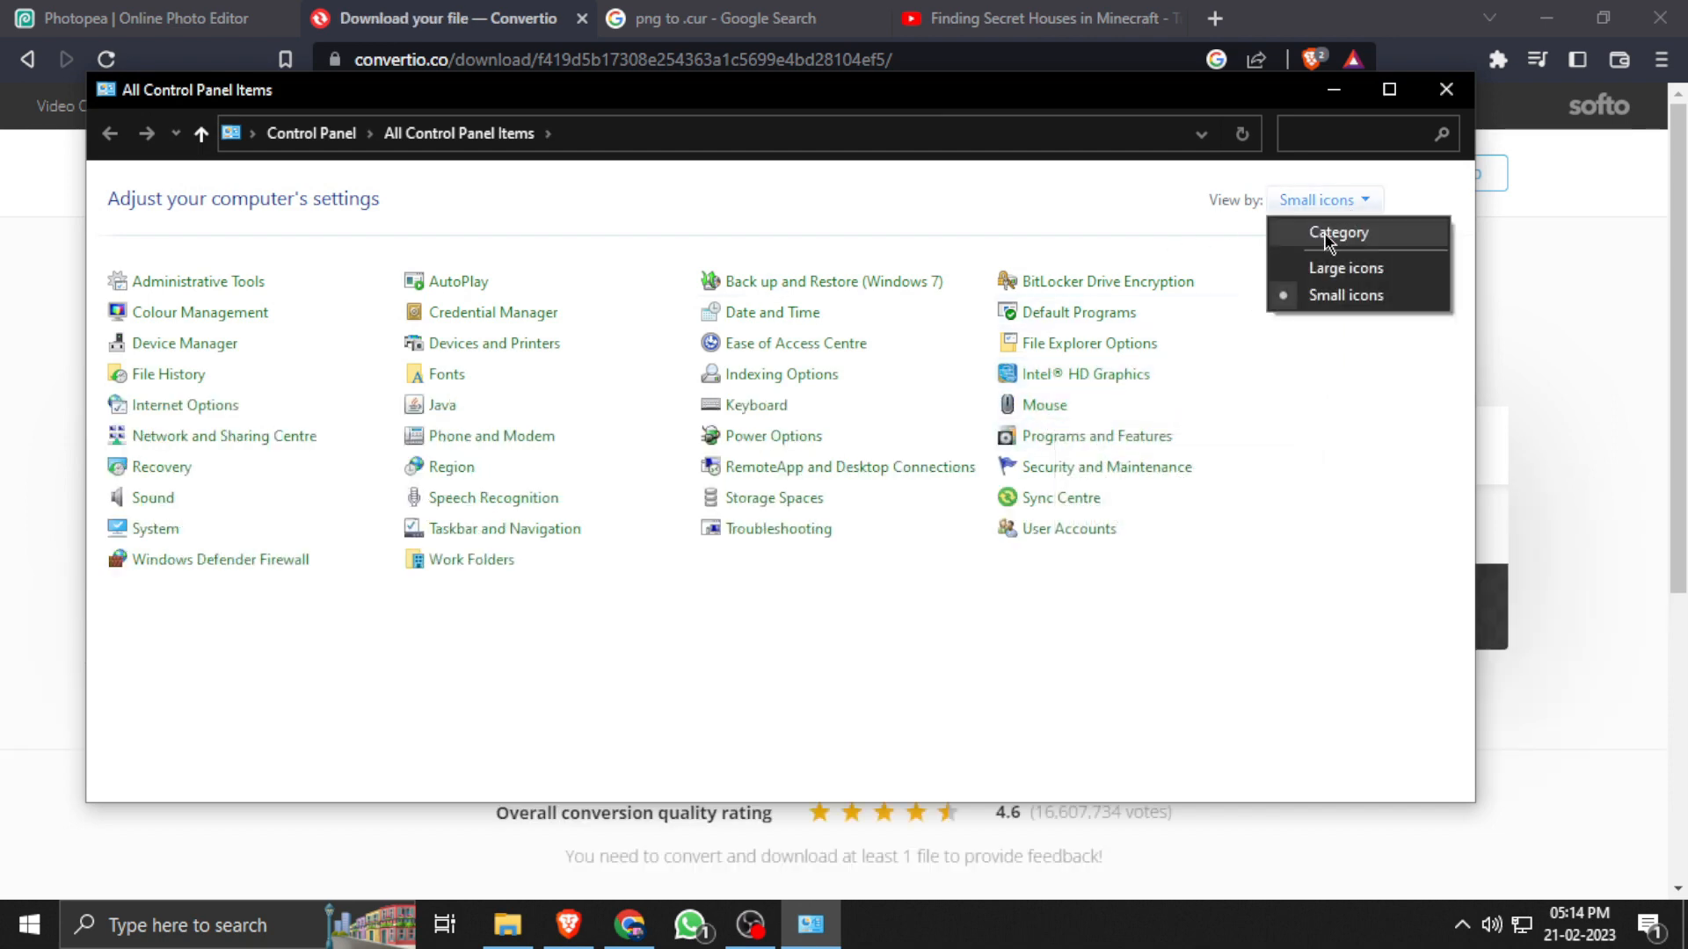
pyautogui.click(1338, 232)
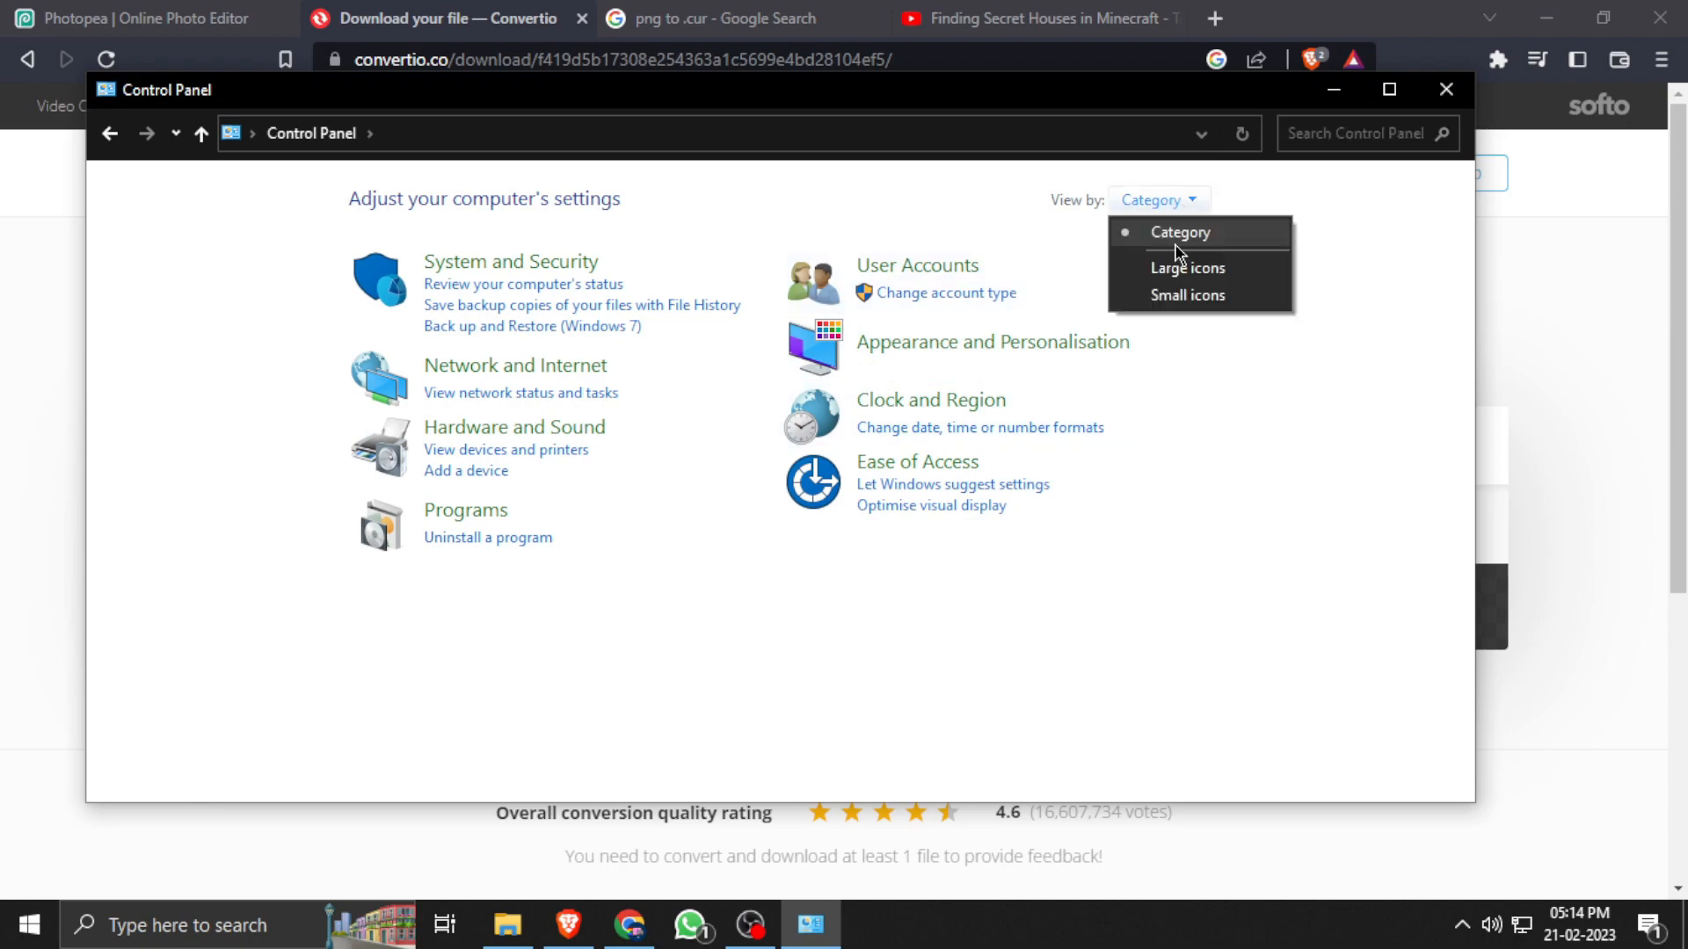
pyautogui.click(1186, 269)
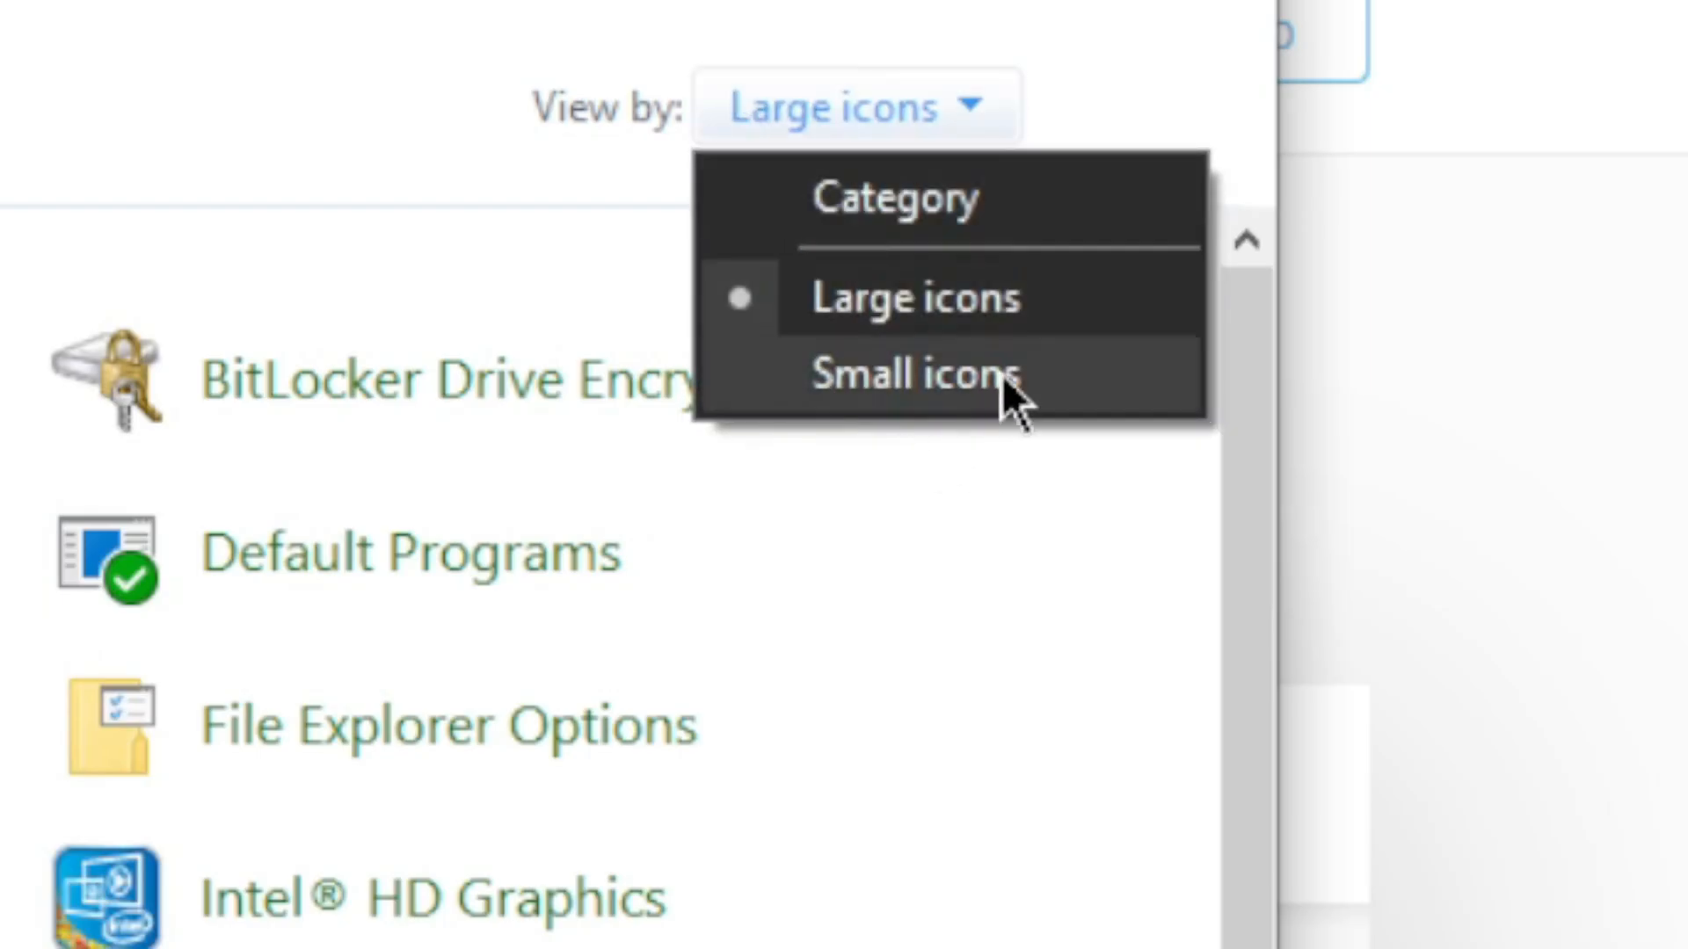
pyautogui.click(913, 373)
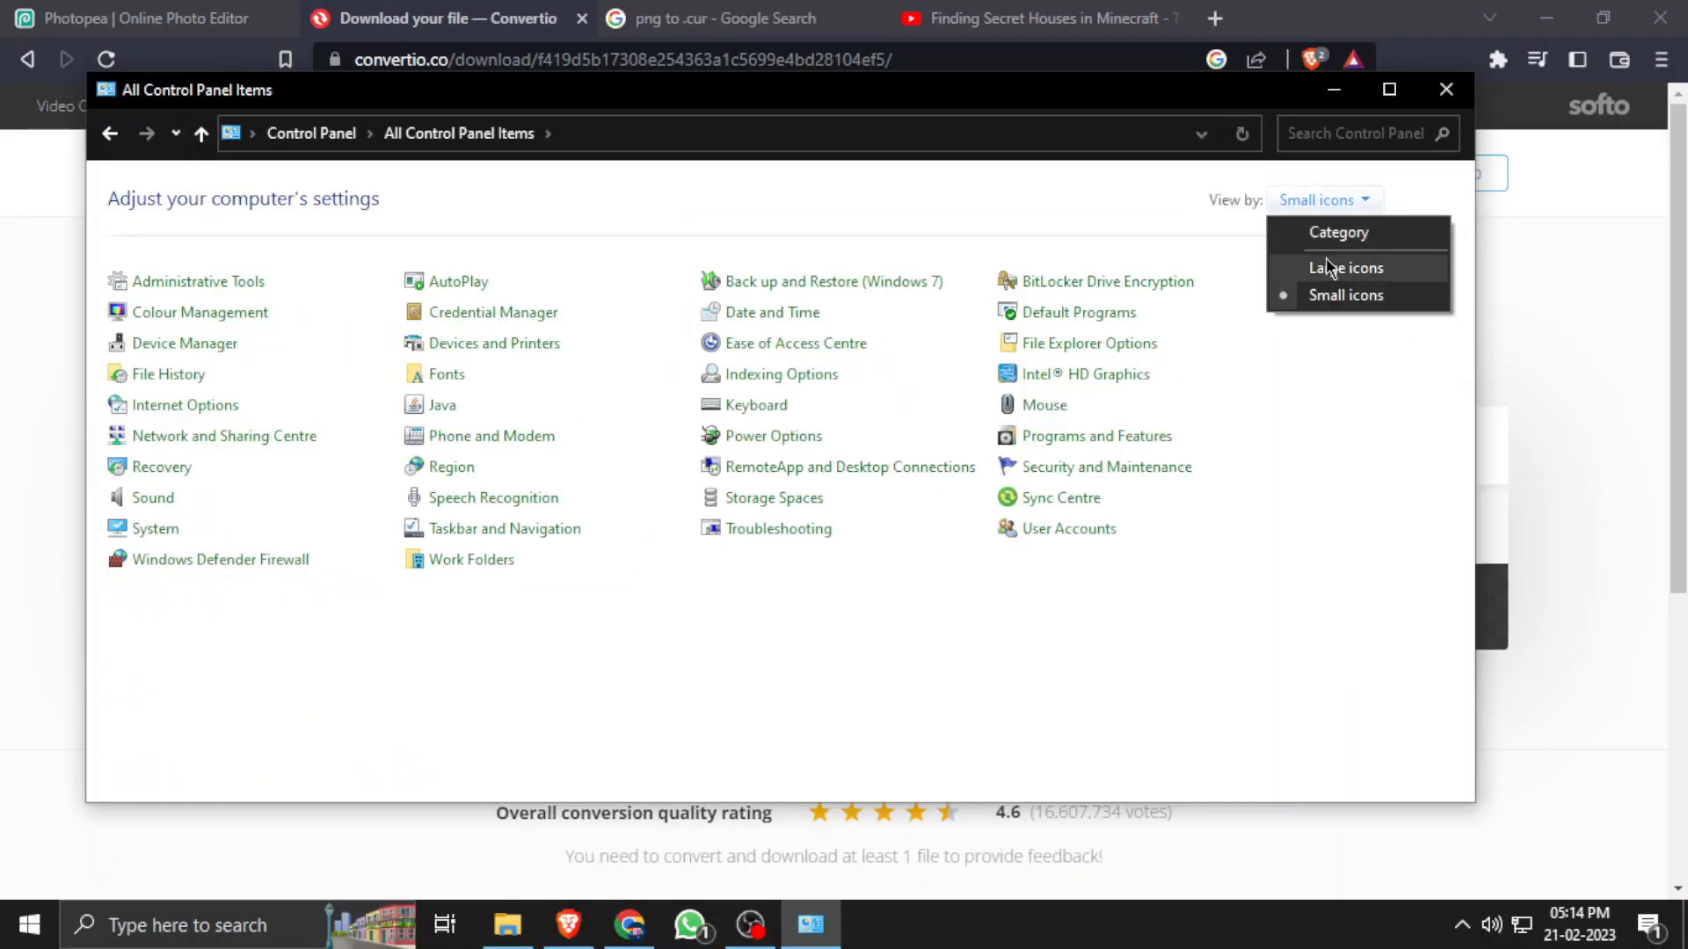
pyautogui.click(1345, 267)
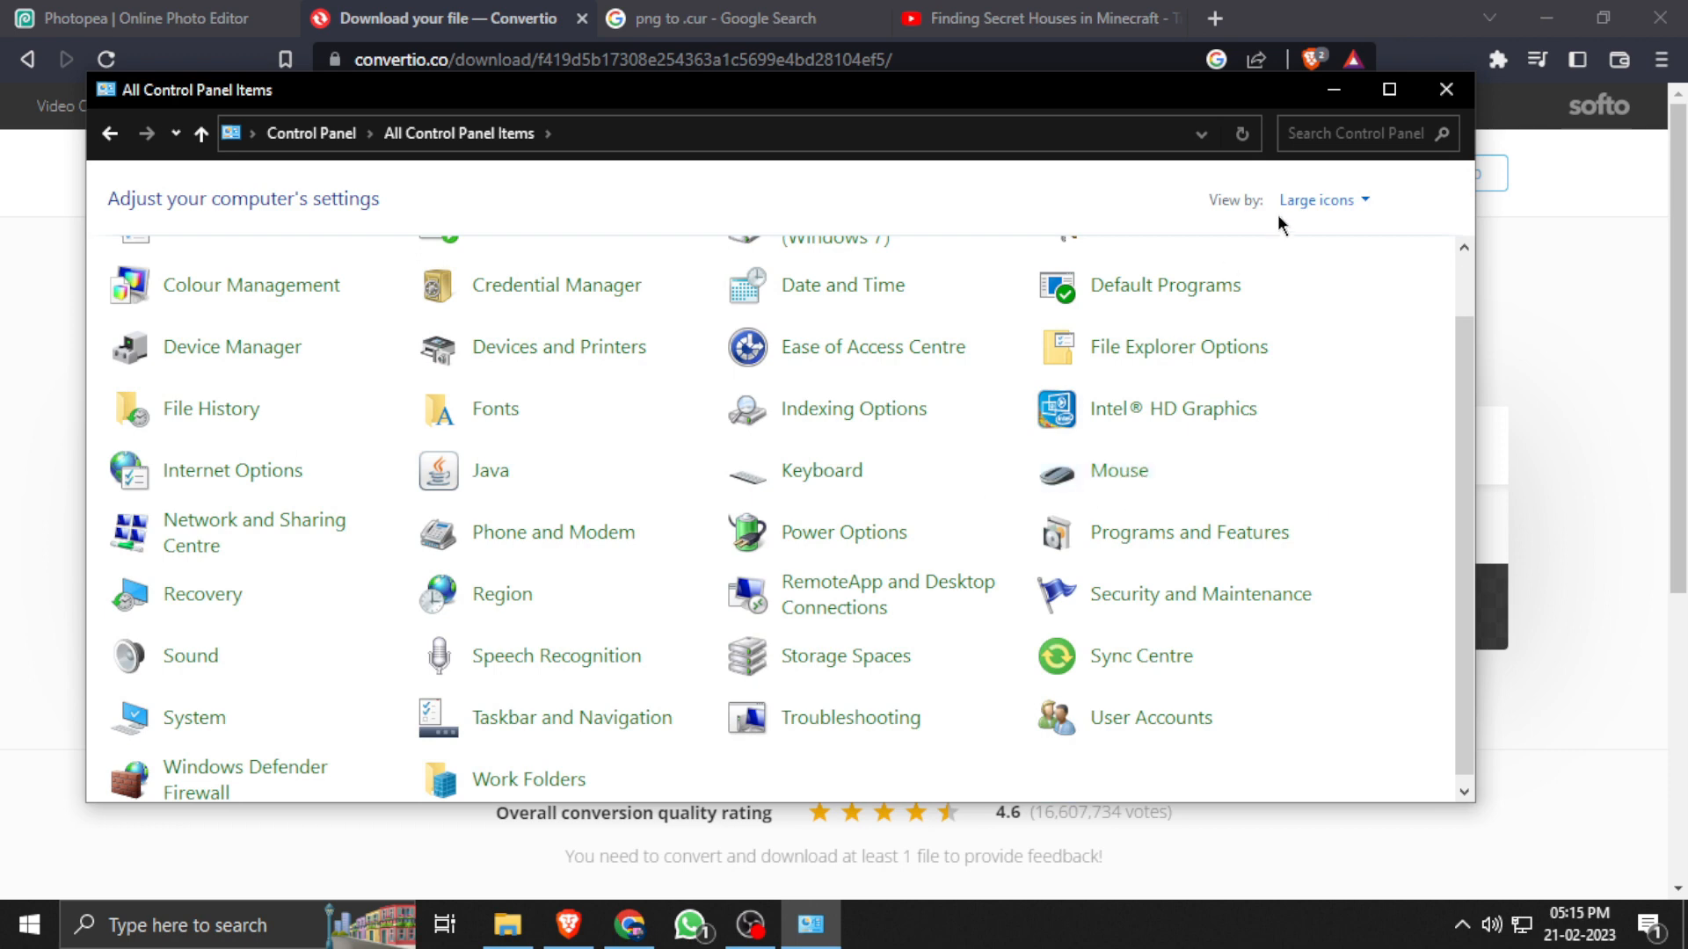
# Download the converted blank.cur from Convertio and save it to the Desktop
pyautogui.click(1445, 89)
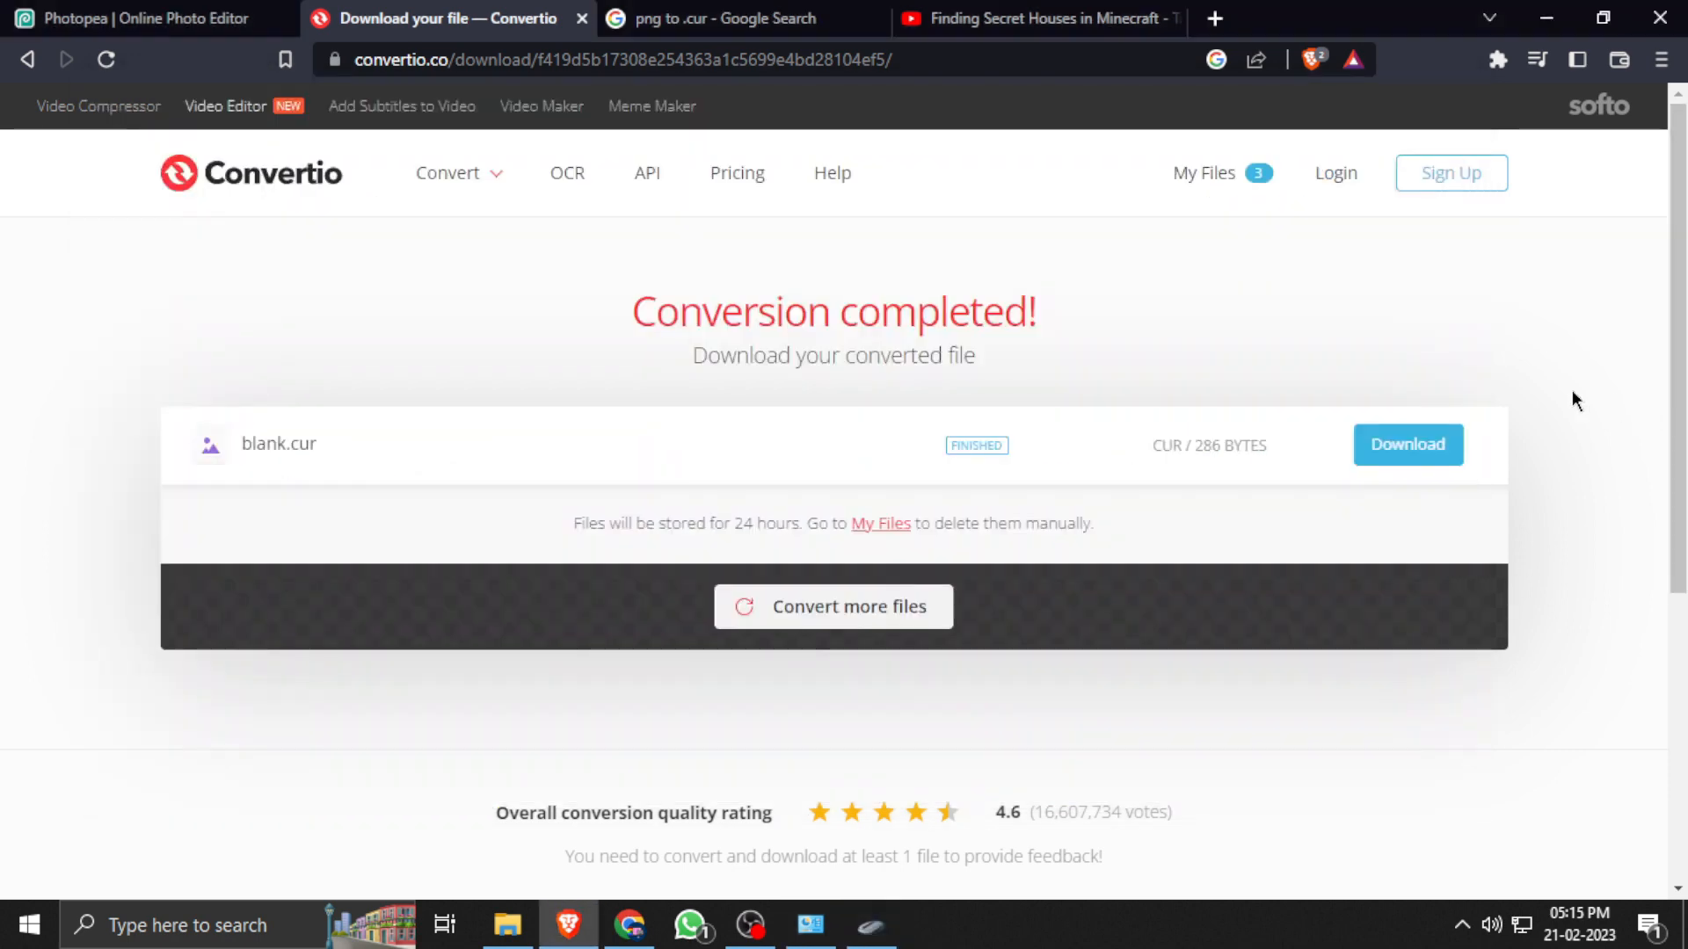
pyautogui.click(1407, 445)
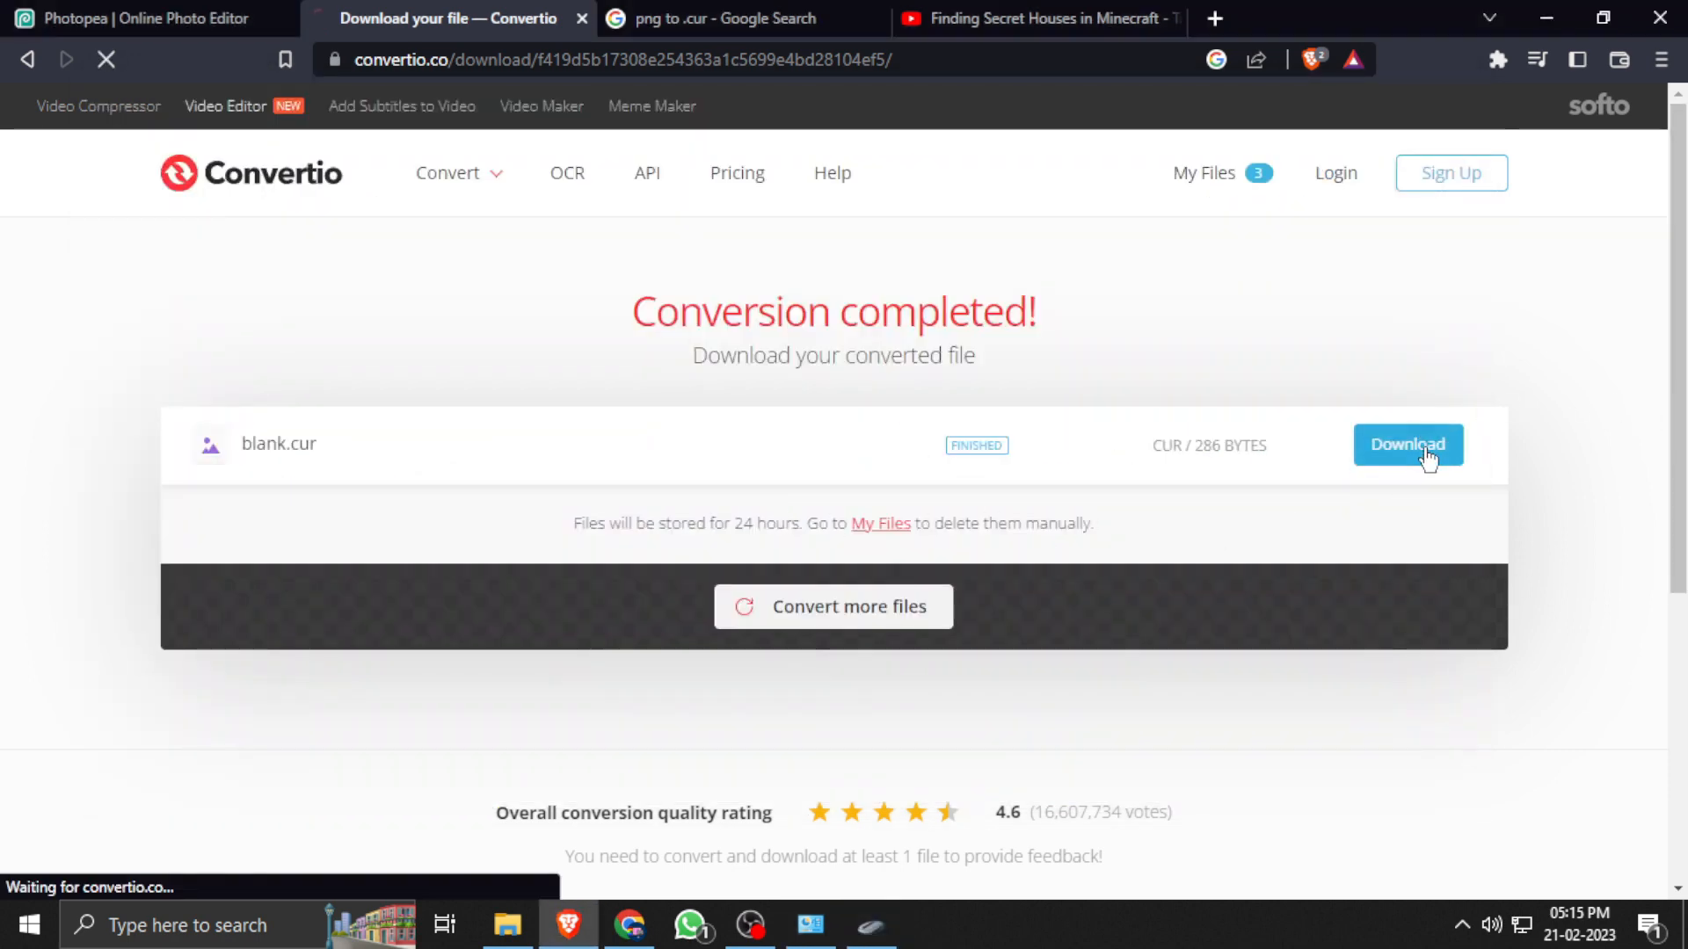
pyautogui.click(1406, 445)
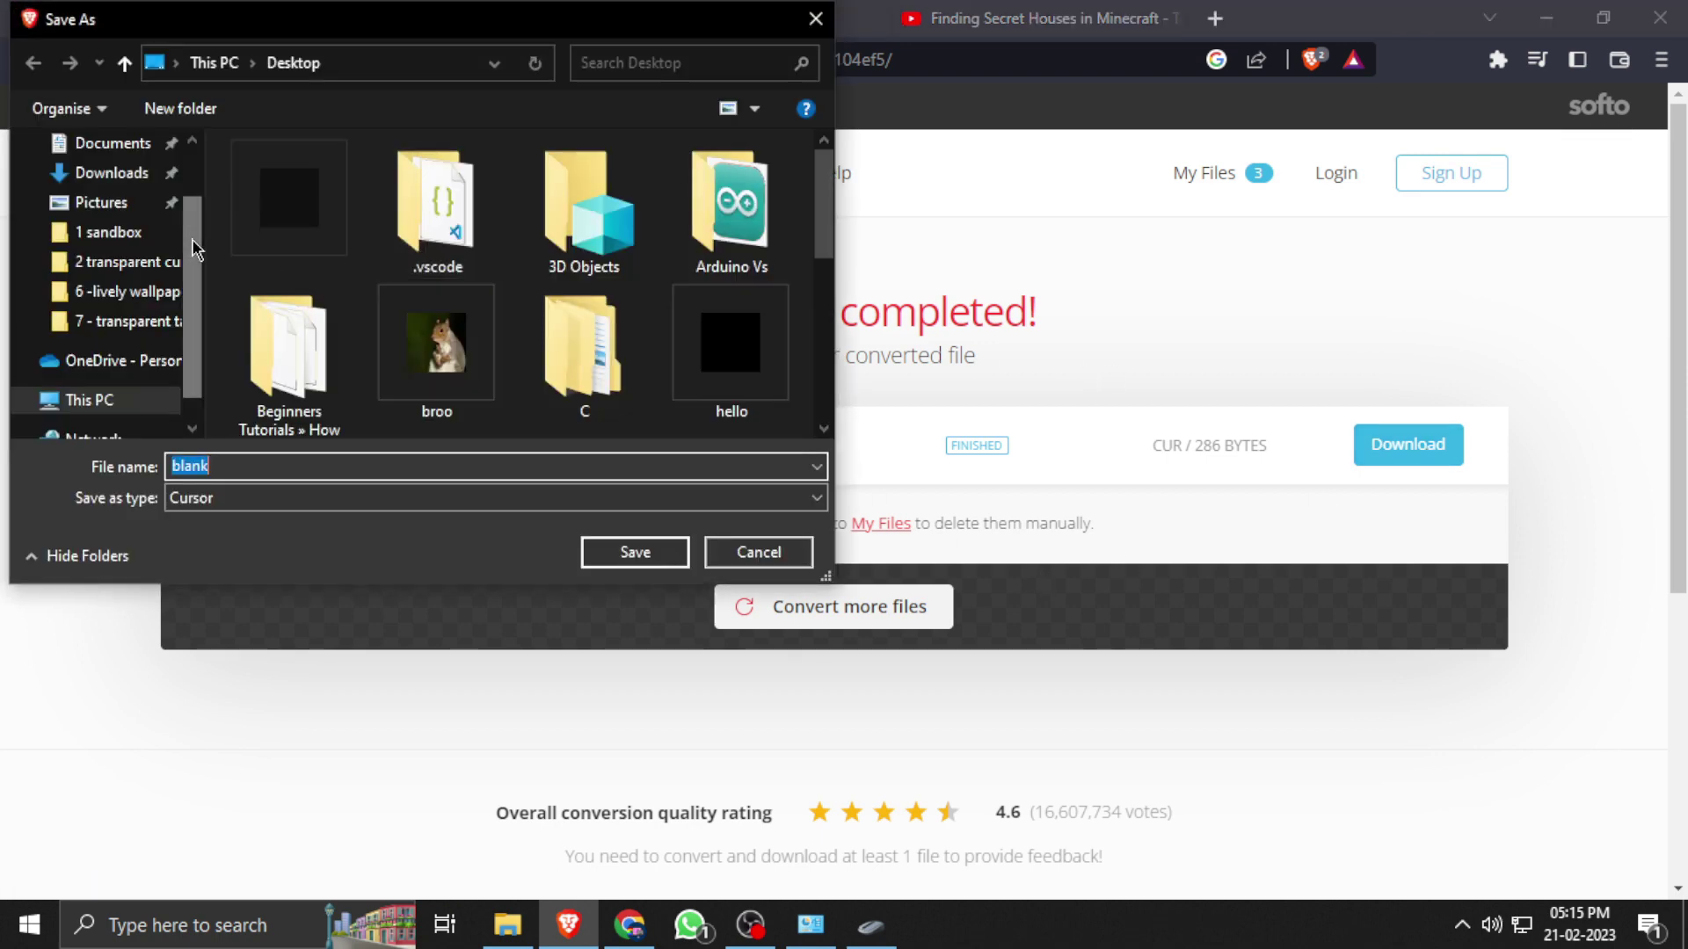
pyautogui.click(634, 552)
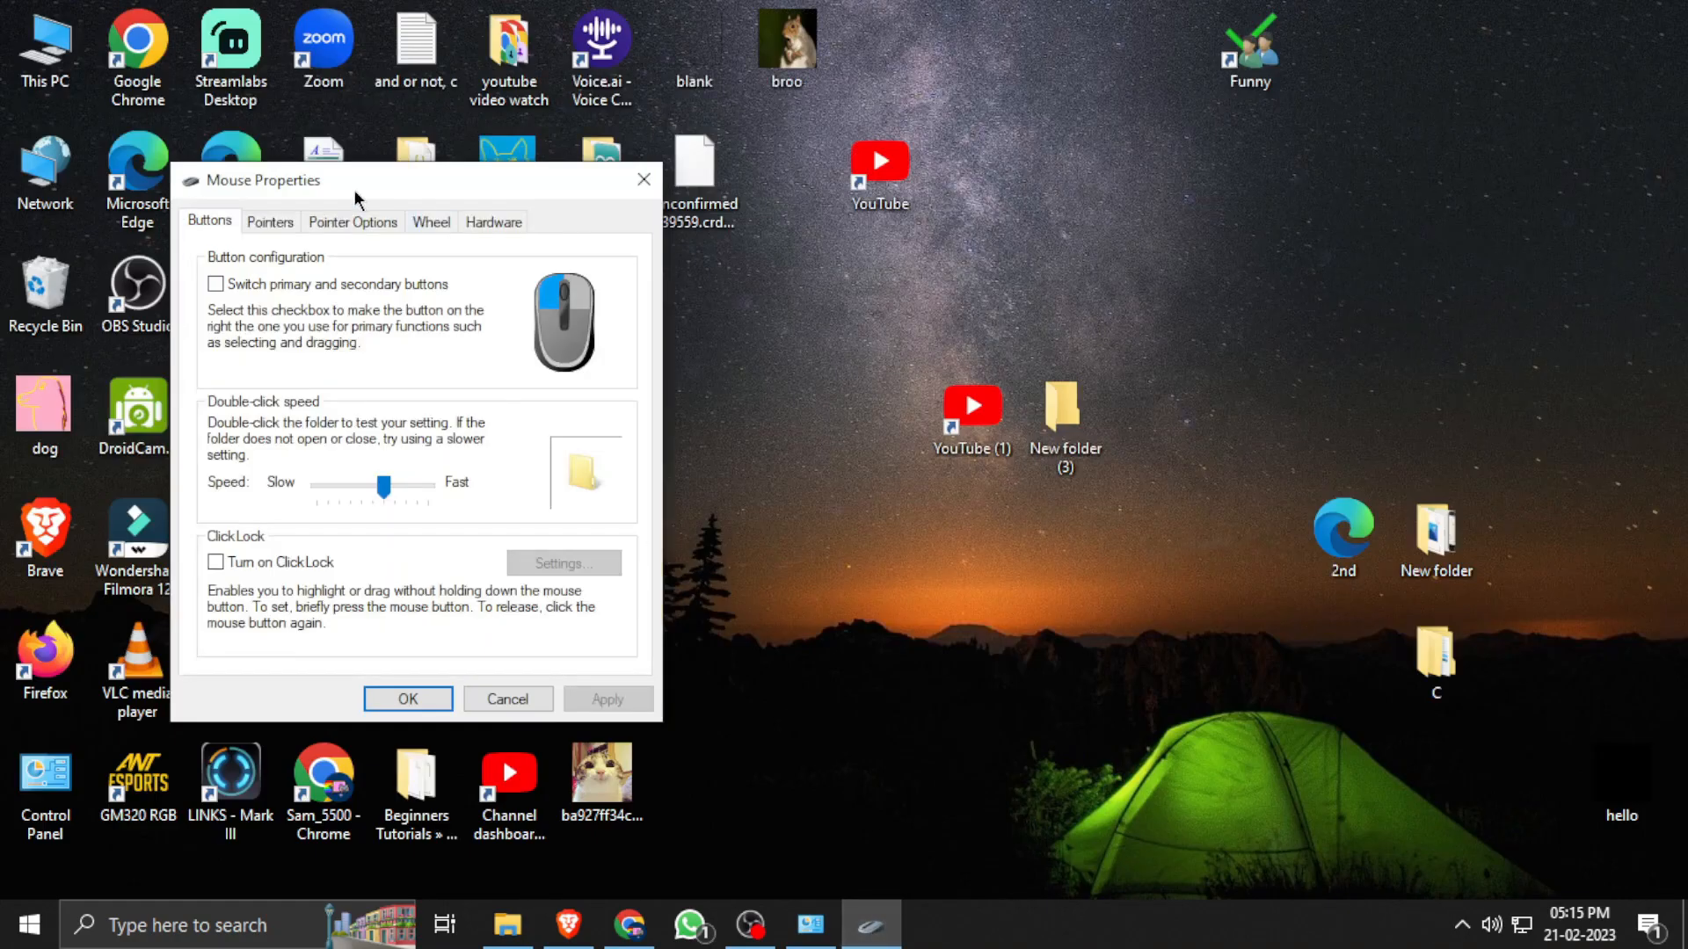
# Assign blank.cur from the Desktop to the Normal Select pointer and apply
pyautogui.click(269, 222)
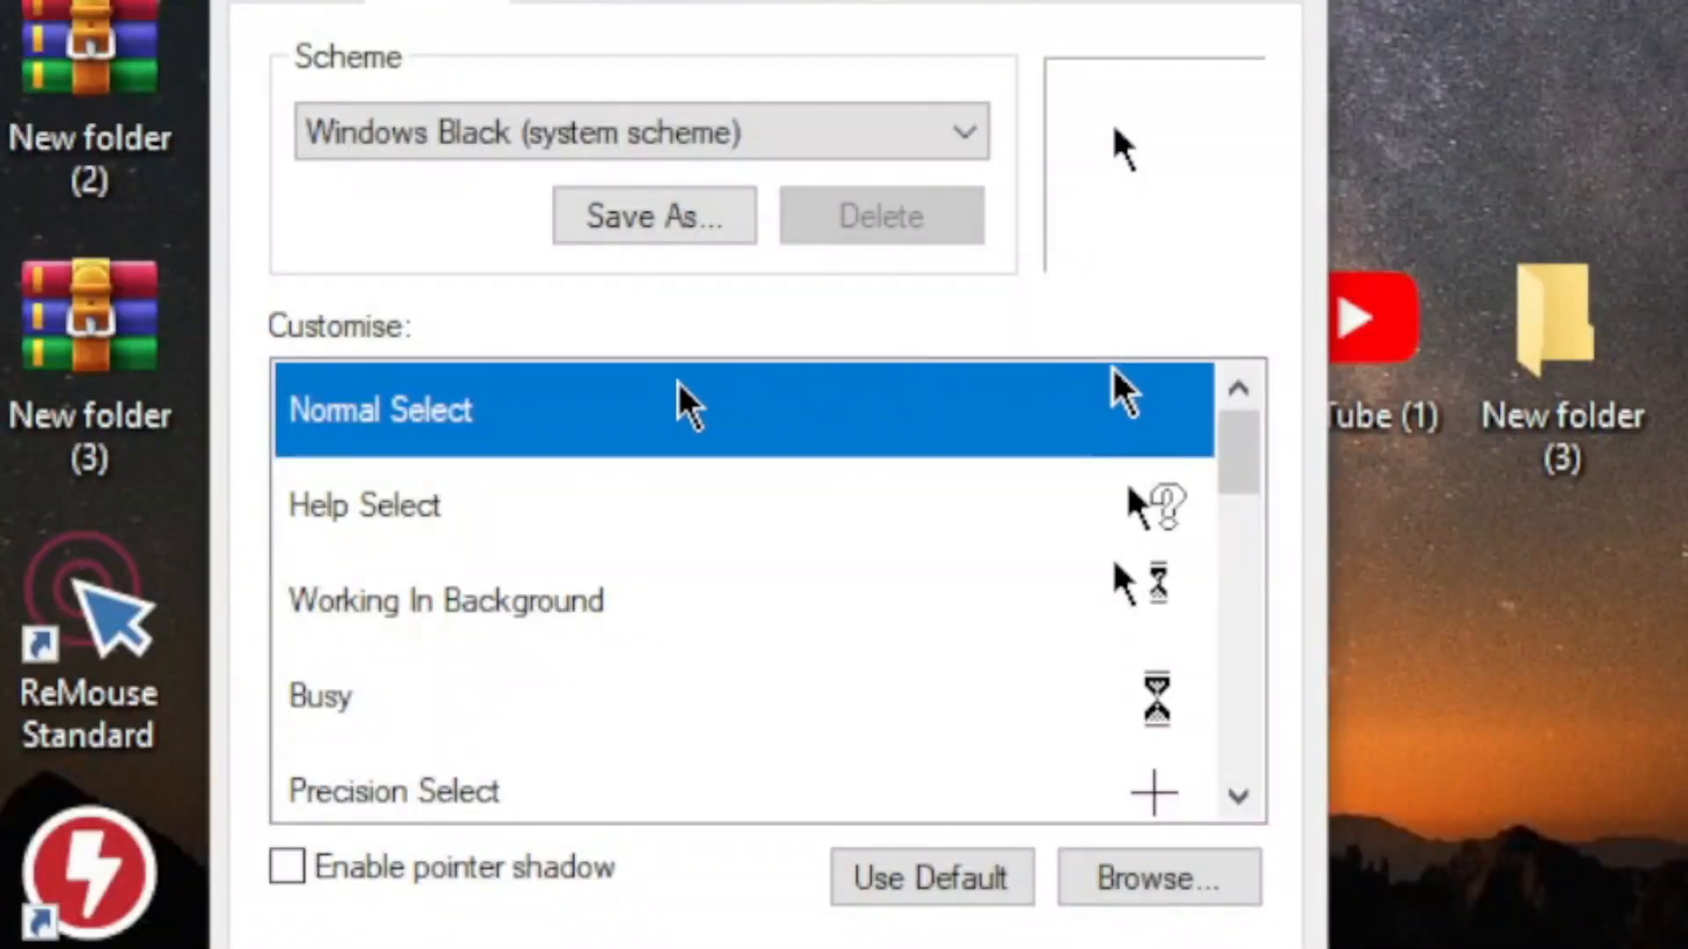
pyautogui.click(1158, 878)
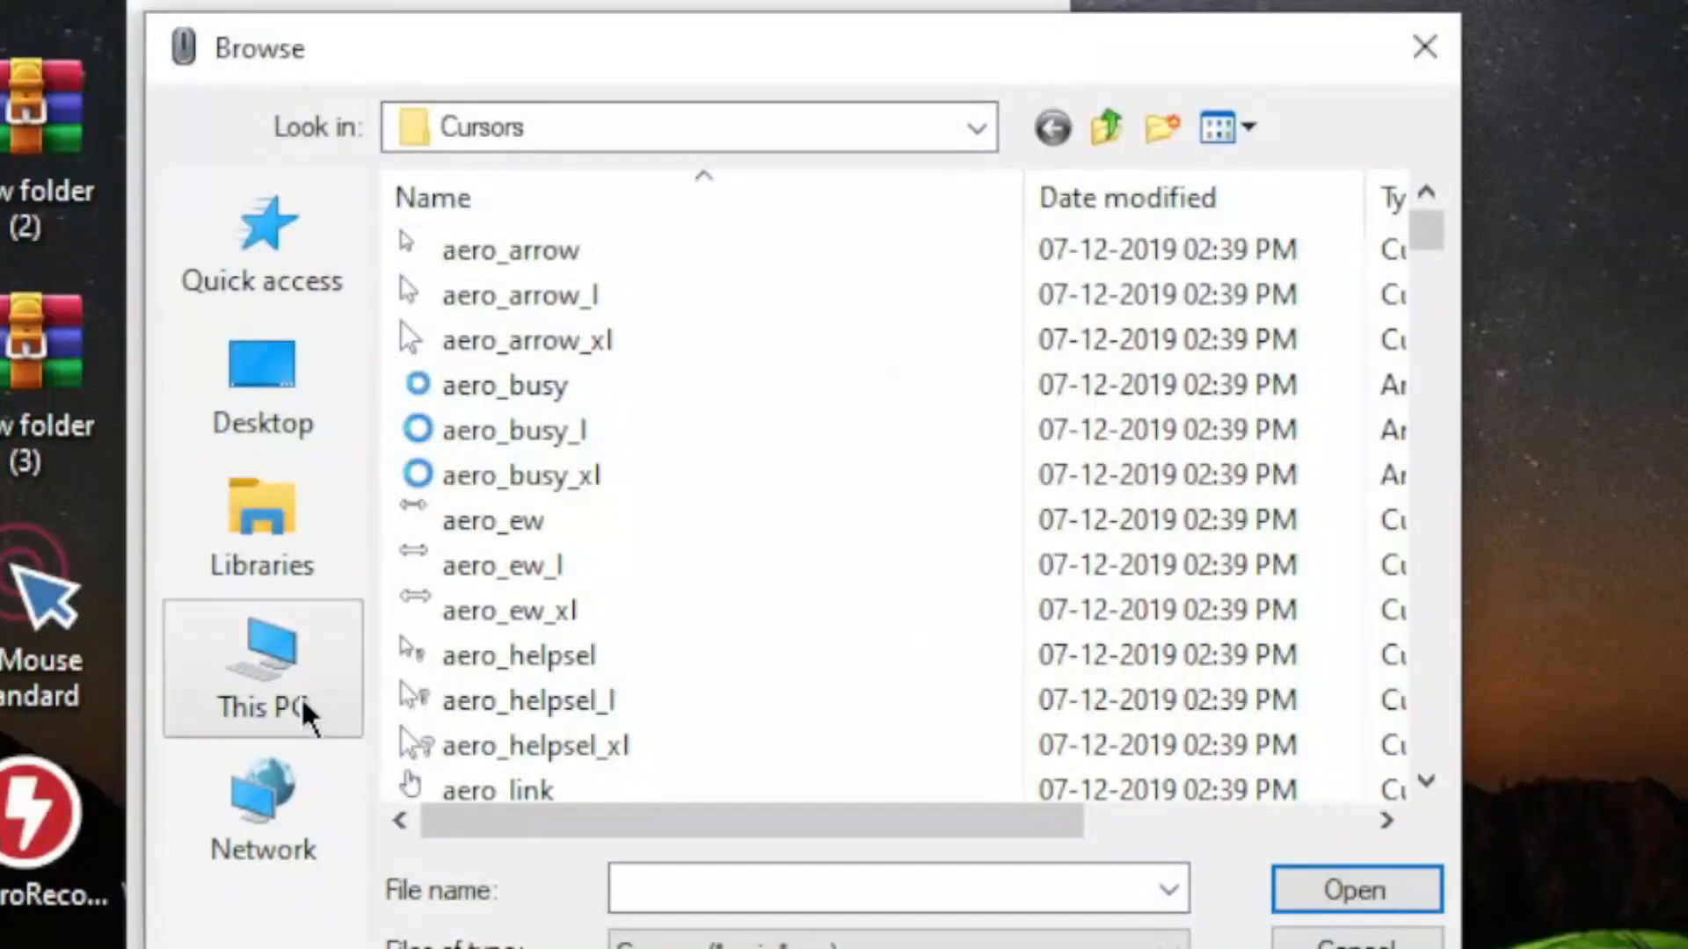
pyautogui.click(262, 667)
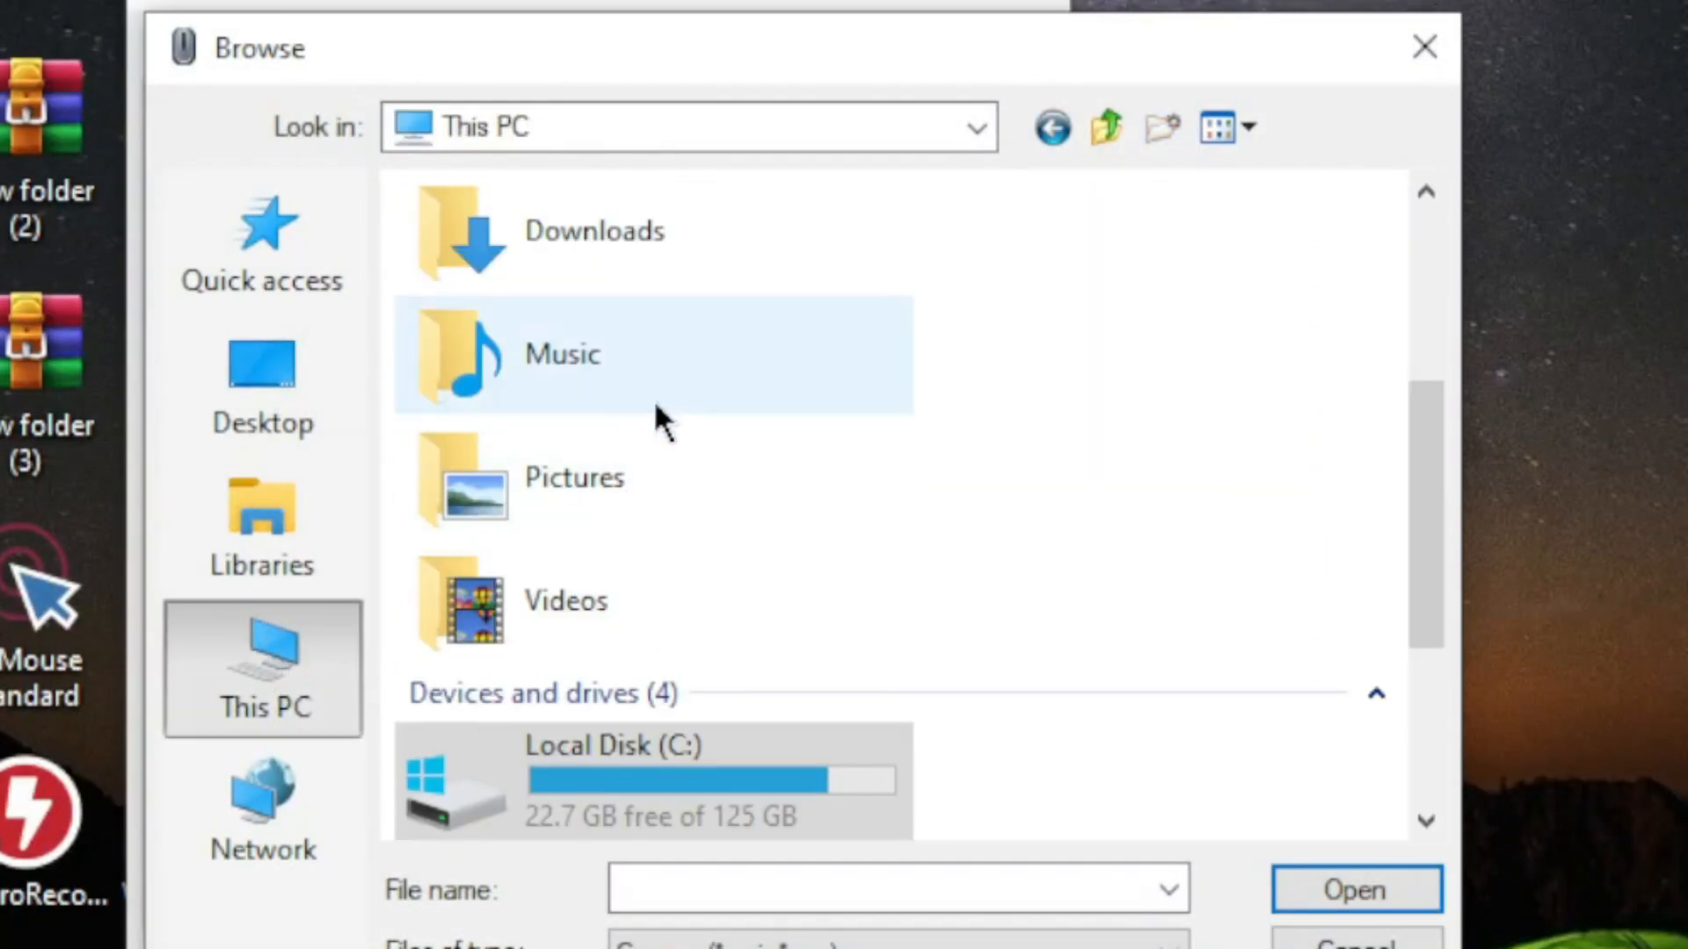
pyautogui.scroll(3)
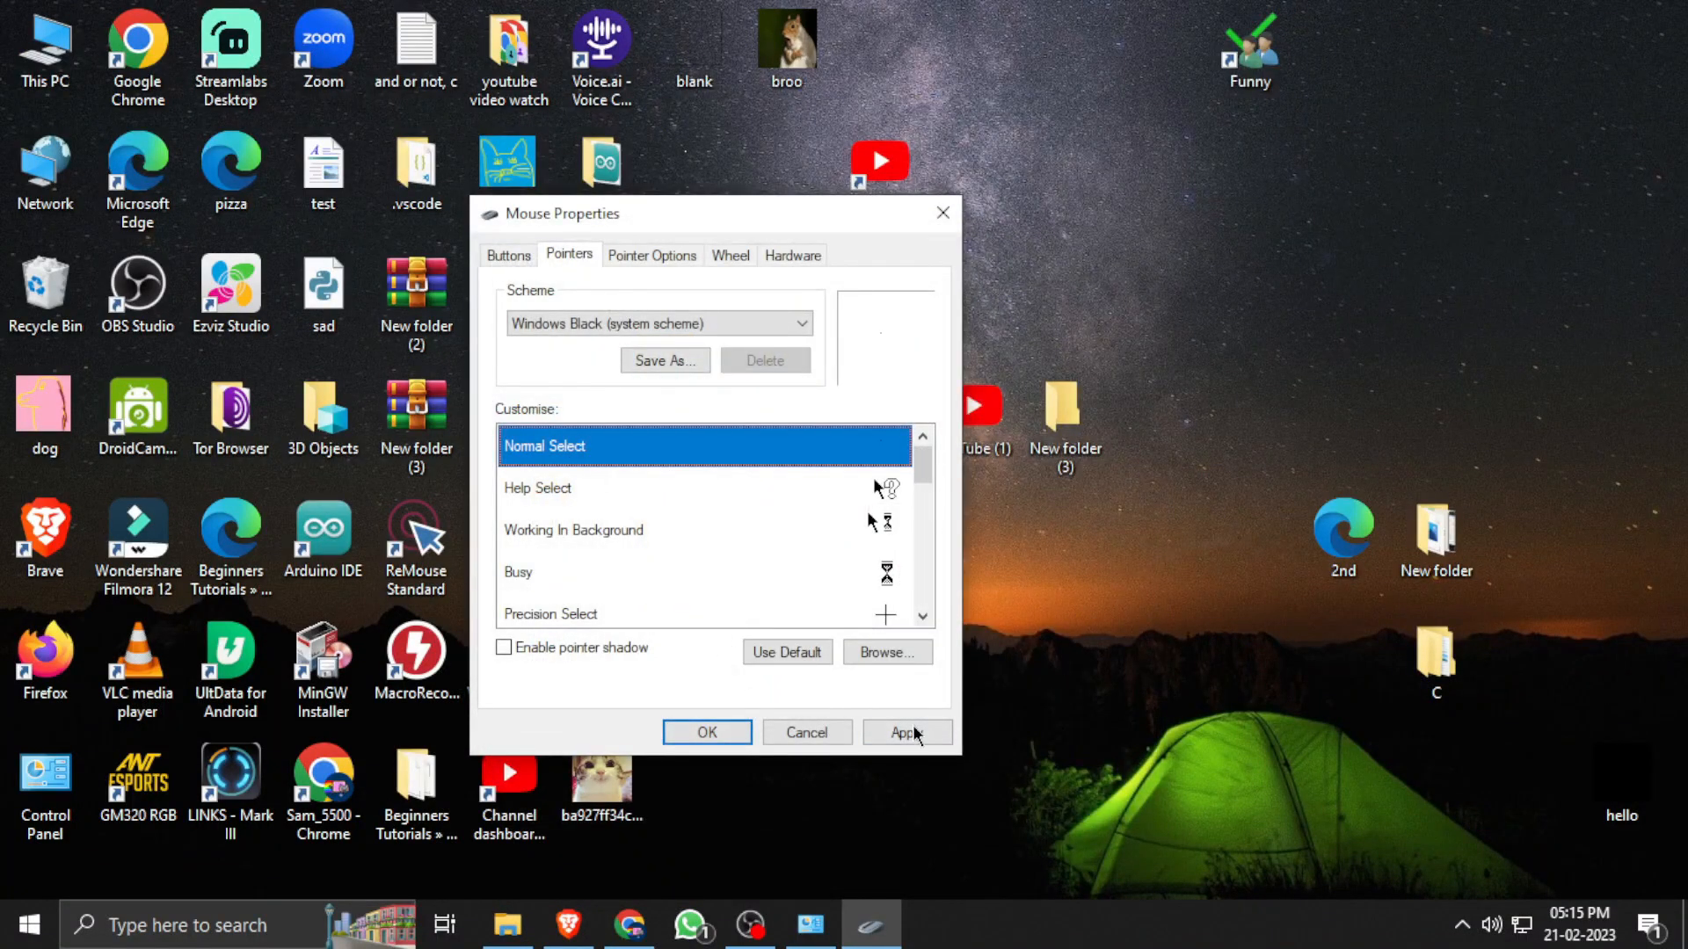
pyautogui.click(906, 732)
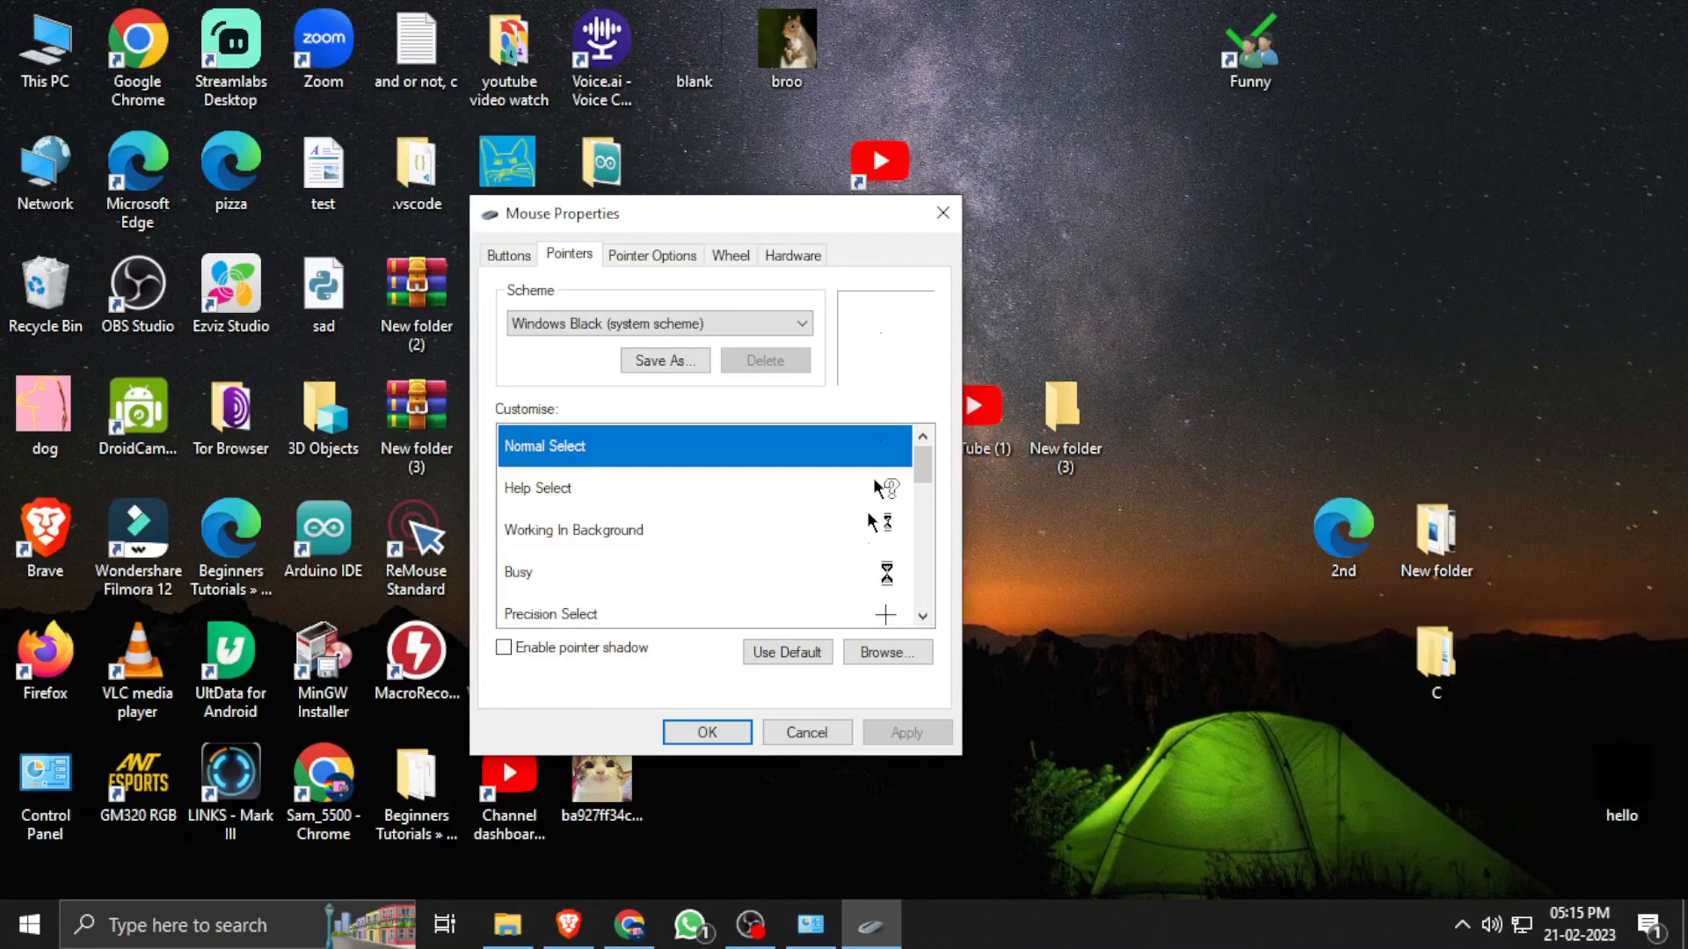